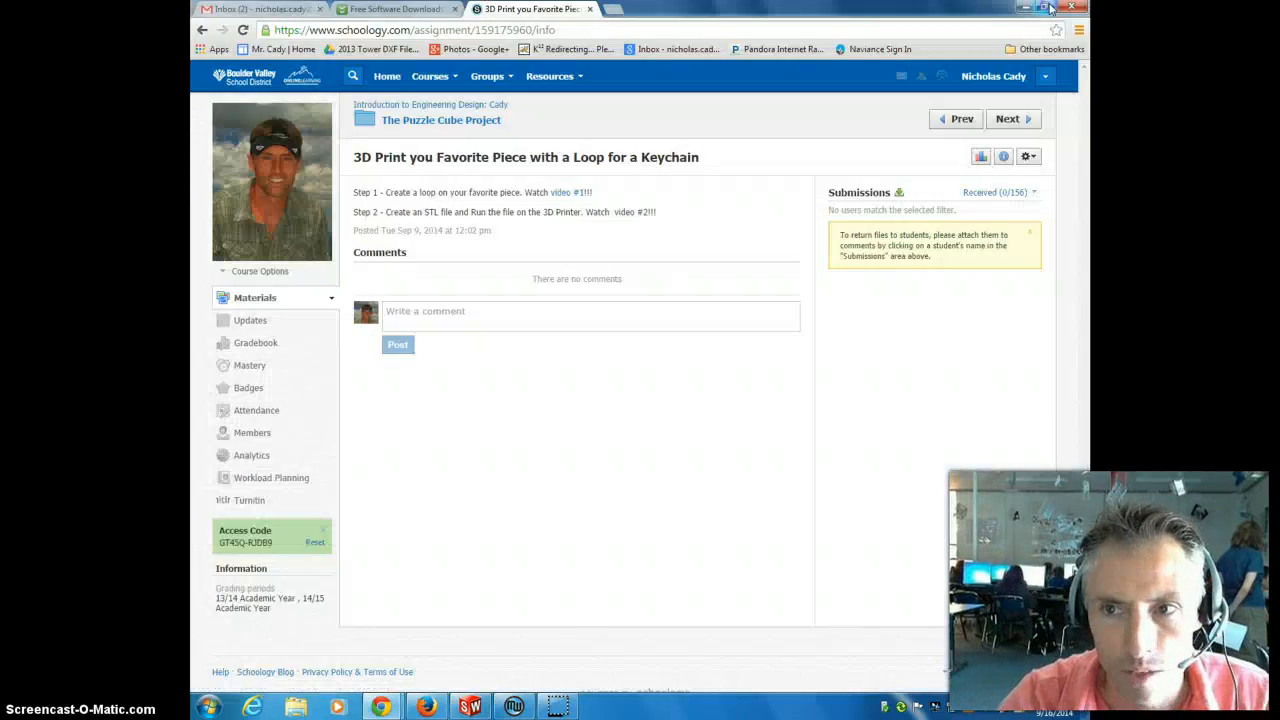
# Step: Minimize the Schoology keychain assignment in Chrome to reveal the MakerWare window
pyautogui.click(425, 707)
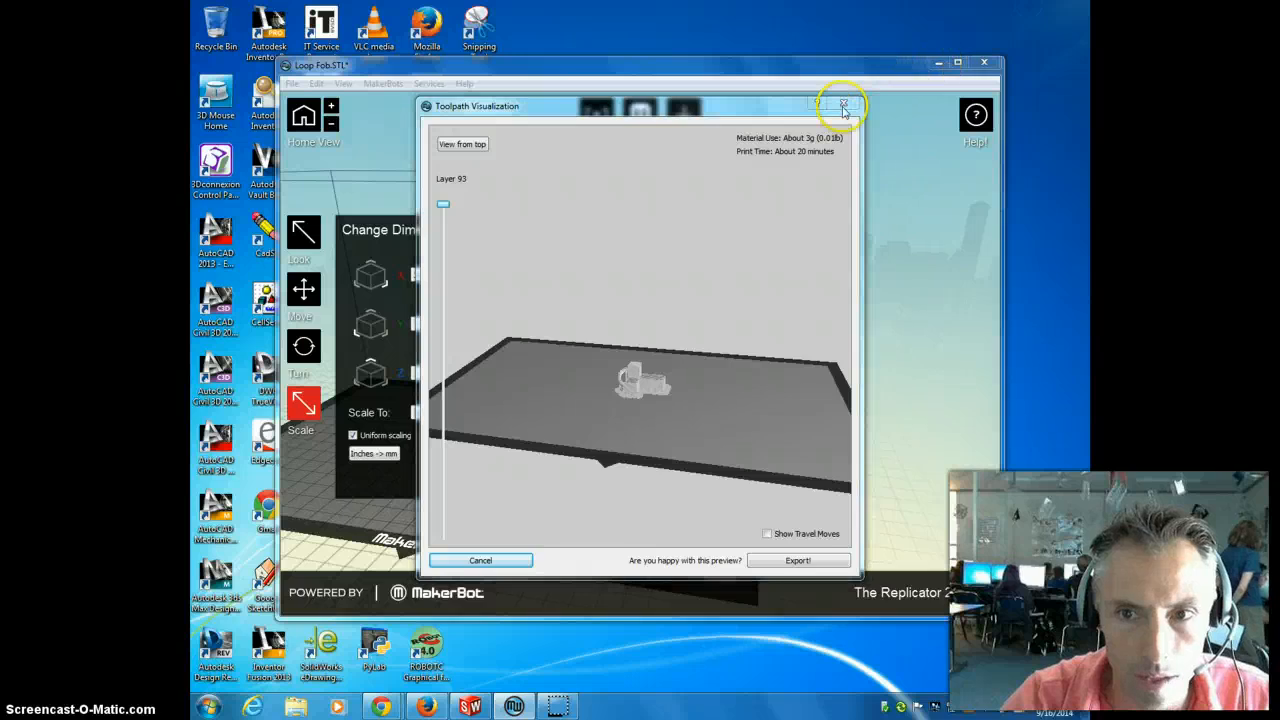
# Step: Close the toolpath preview and the old Loop Fob project without saving changes
pyautogui.click(844, 105)
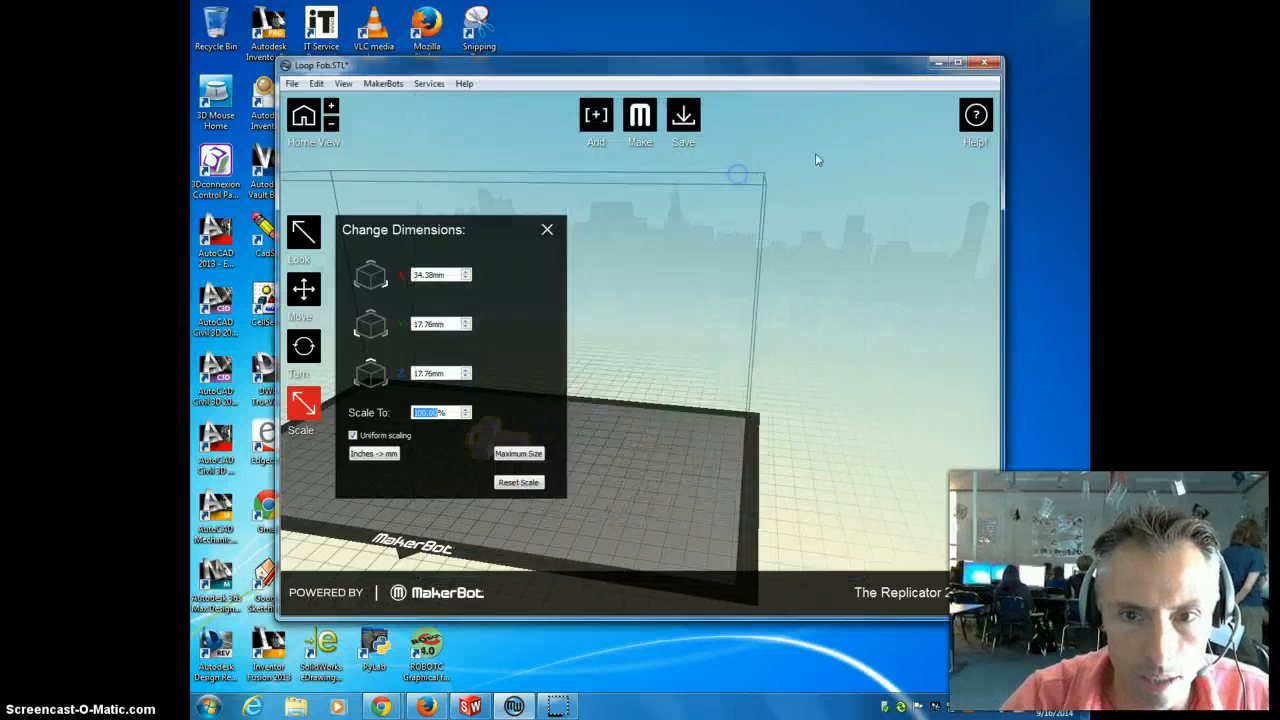
pyautogui.click(986, 64)
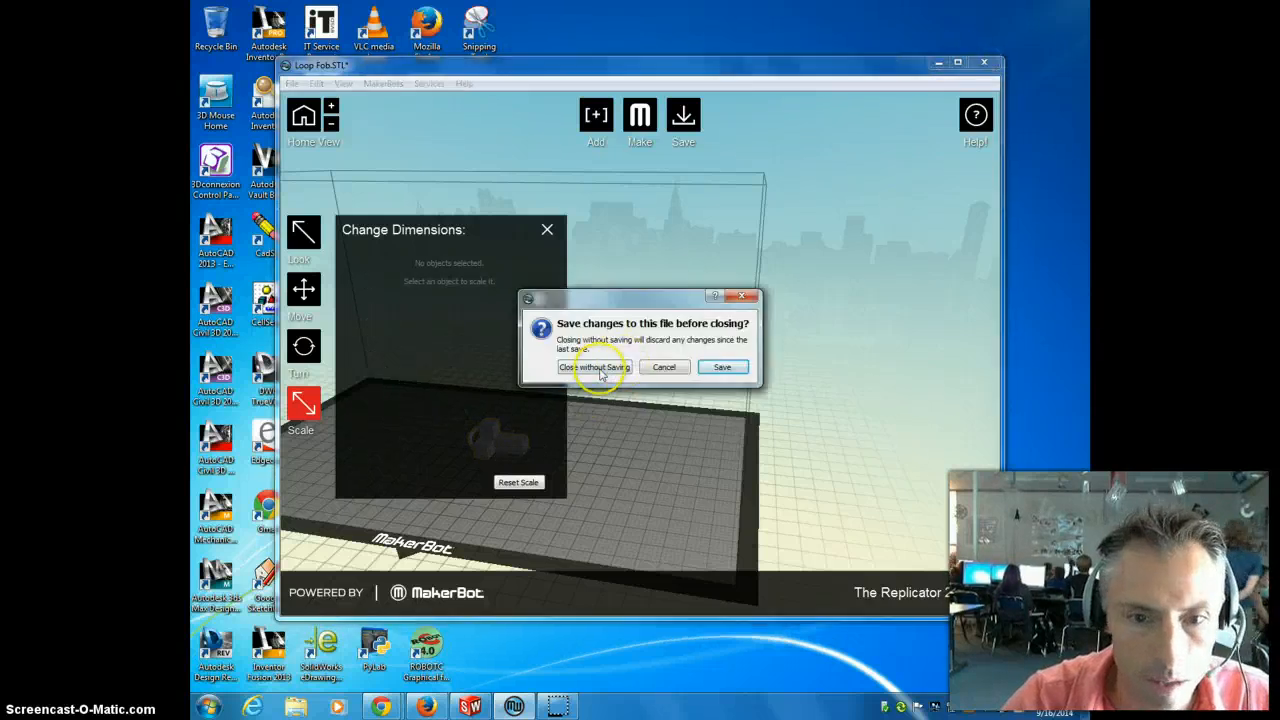
pyautogui.click(594, 366)
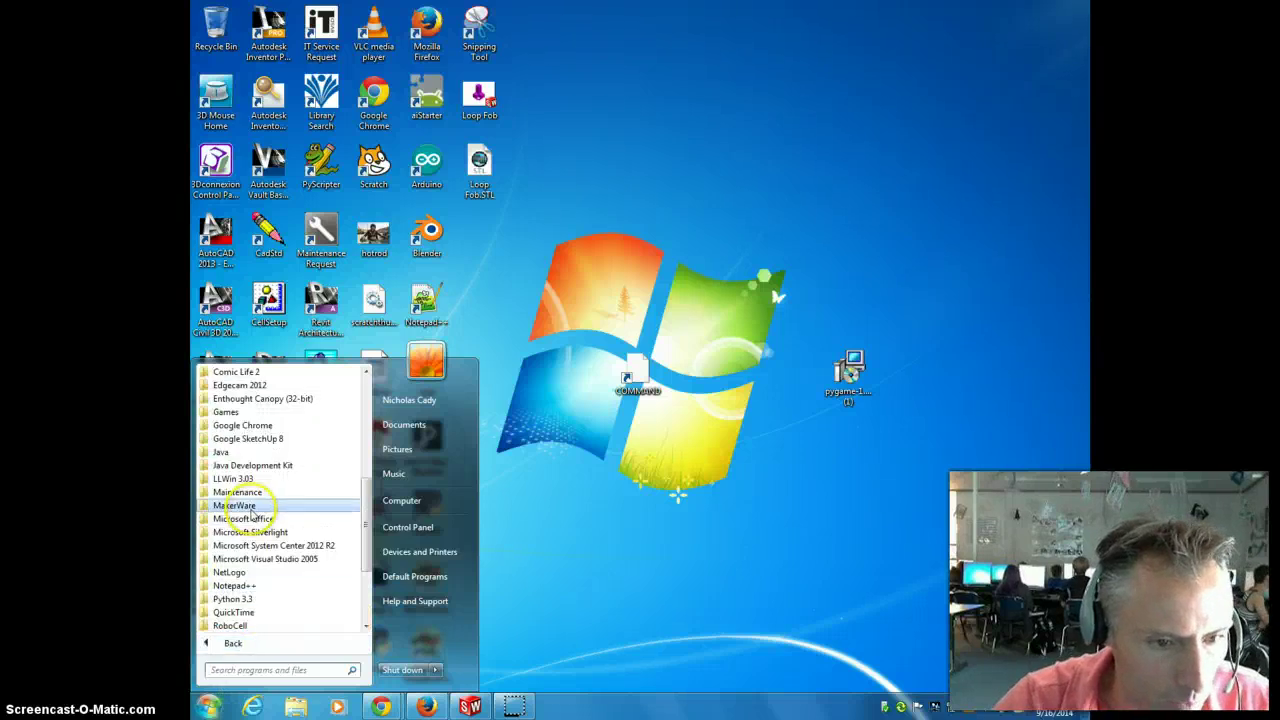
# Step: Relaunch MakerWare from its Start menu program folder
pyautogui.click(235, 505)
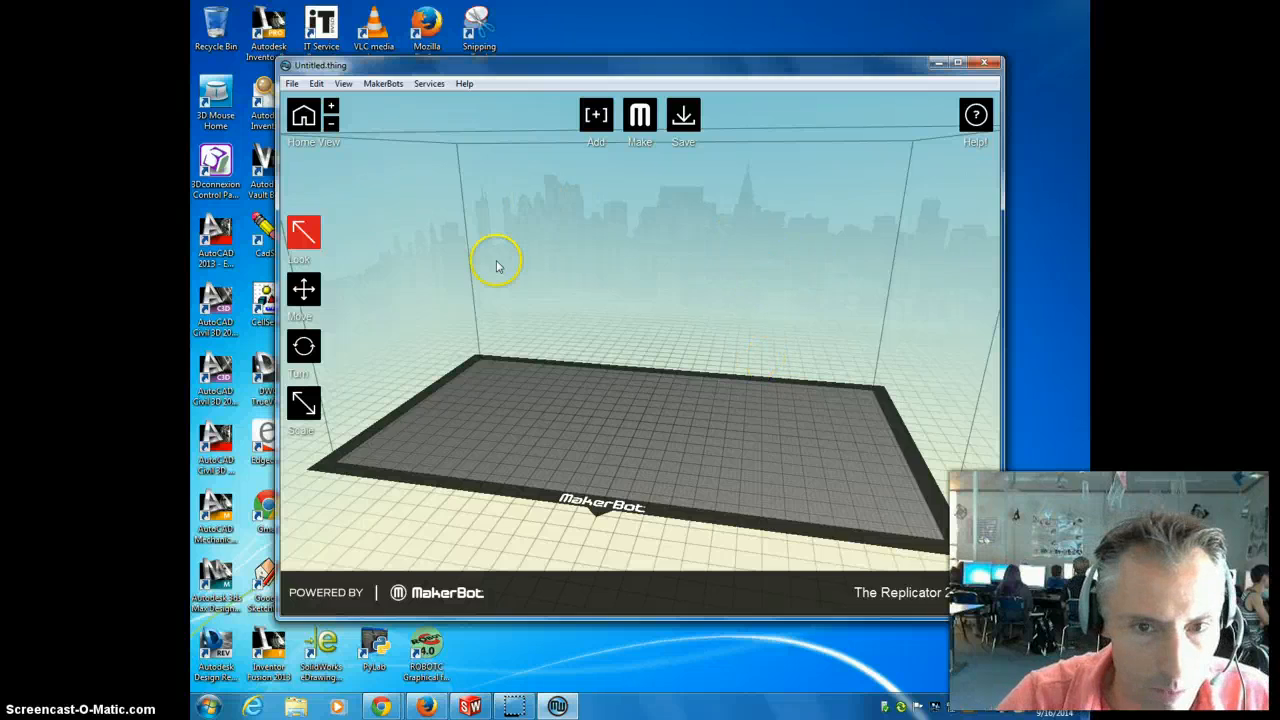
pyautogui.moveTo(703, 385)
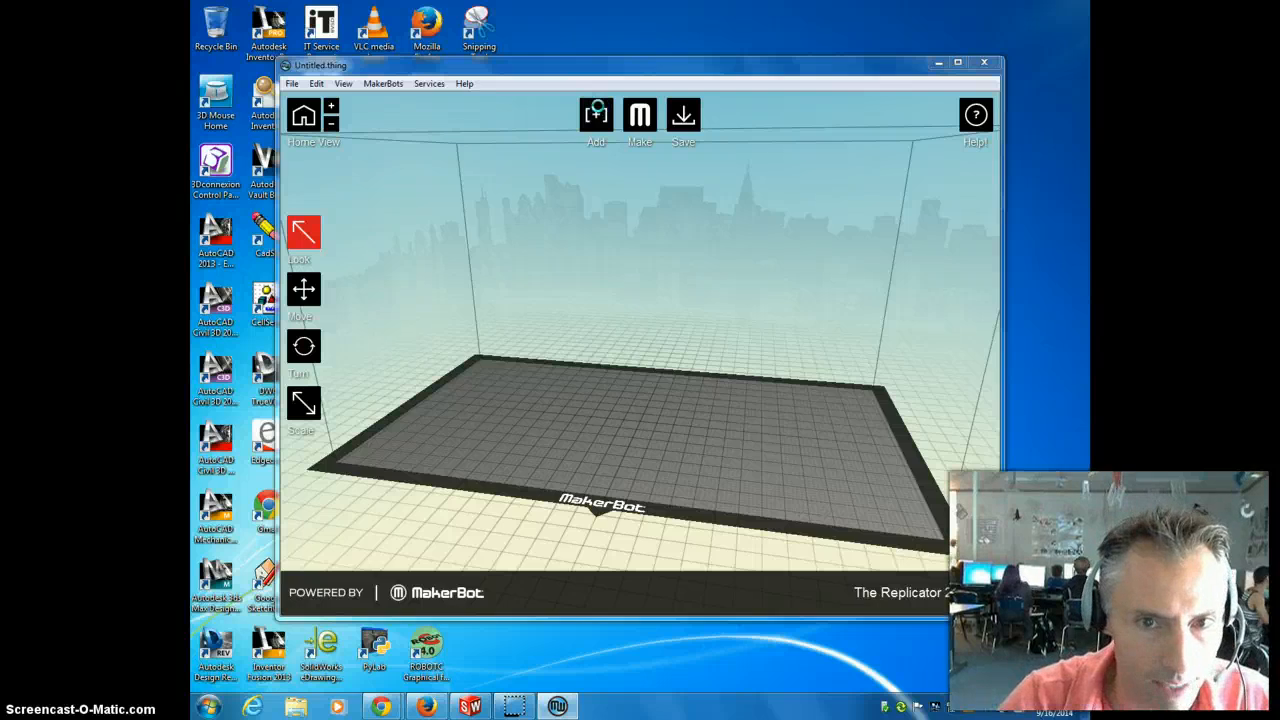
# Step: Add Loop Fob.STL from the Desktop to the new project's build plate
pyautogui.click(595, 114)
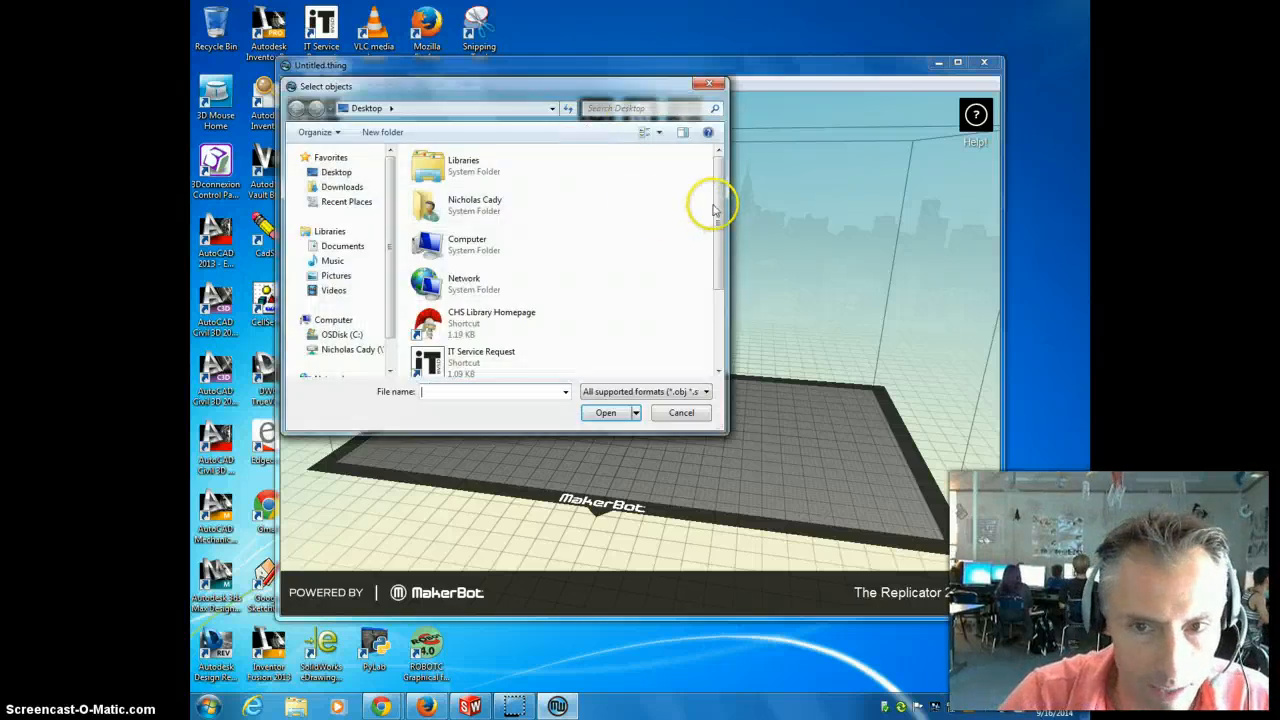
pyautogui.click(472, 357)
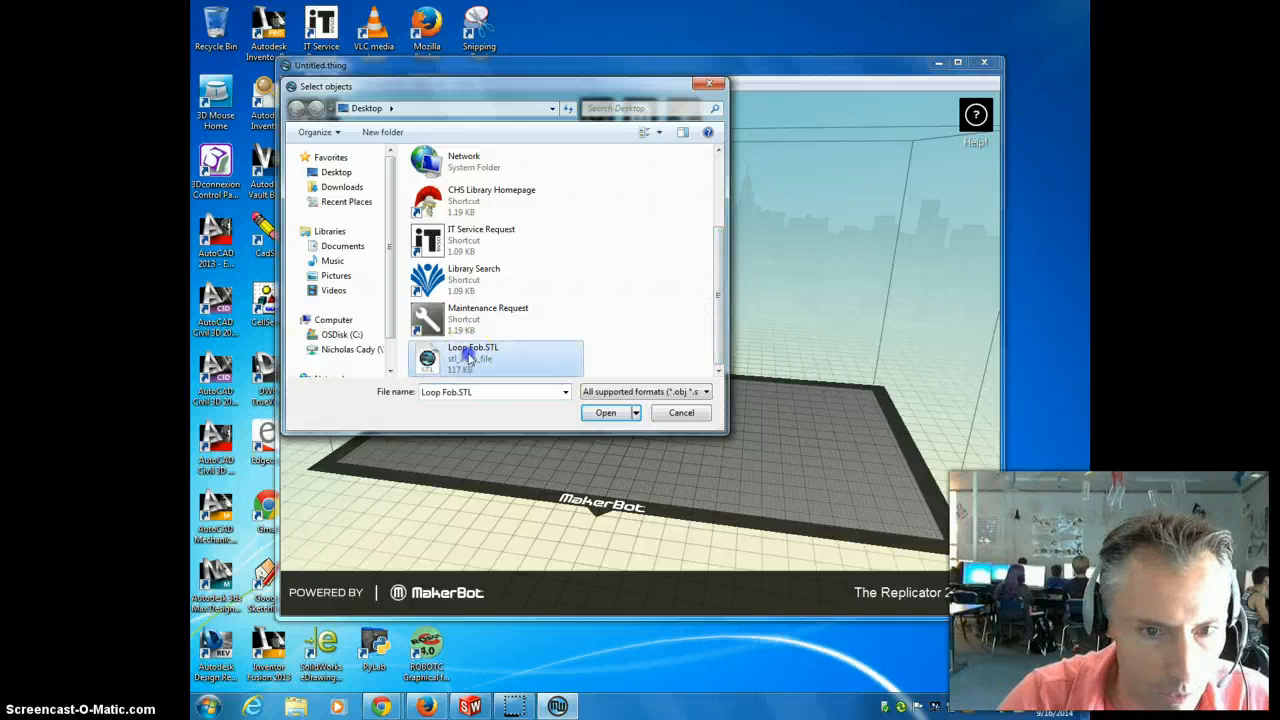
pyautogui.click(605, 412)
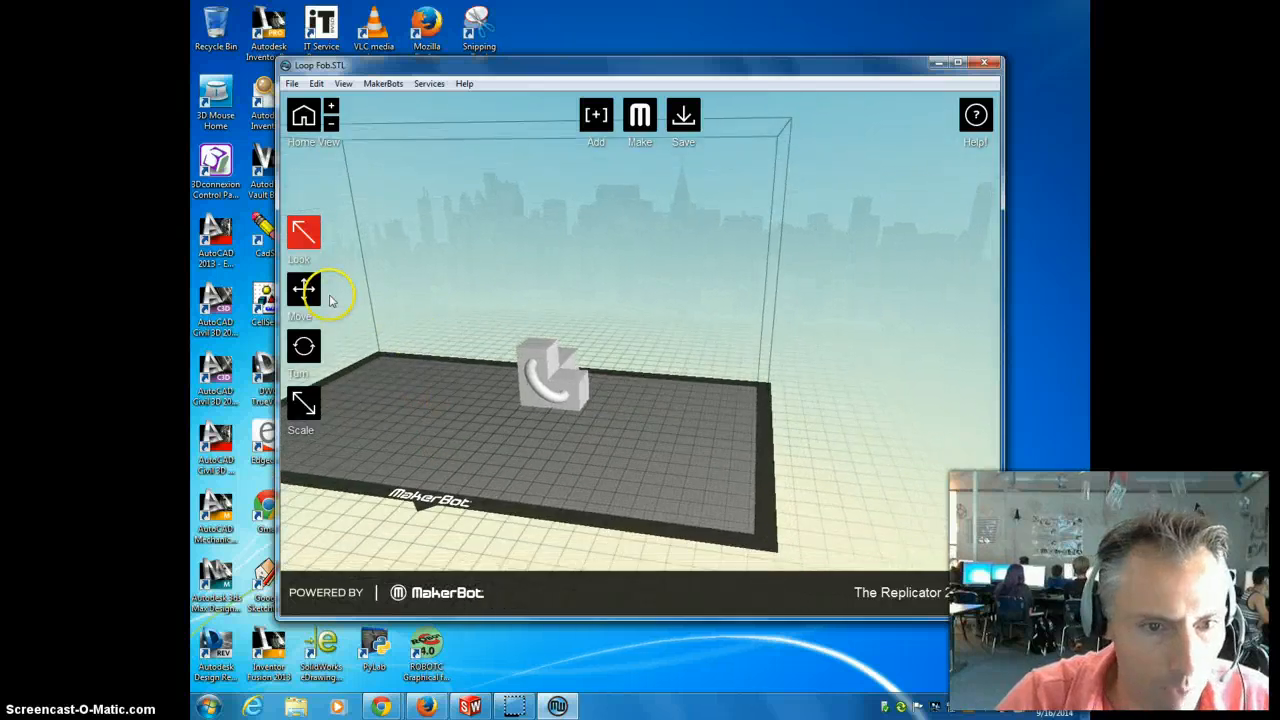
# Step: Select the Loop Fob and use Move's Center and On Platform
pyautogui.click(304, 290)
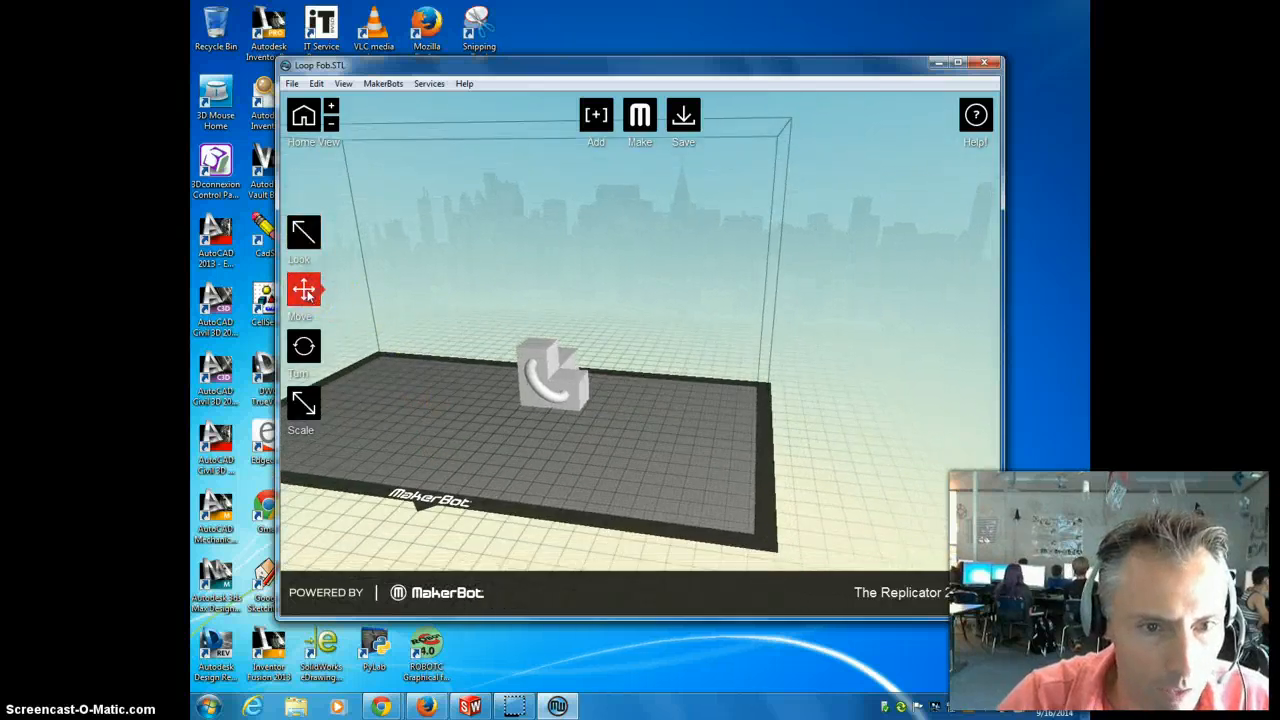
pyautogui.click(304, 290)
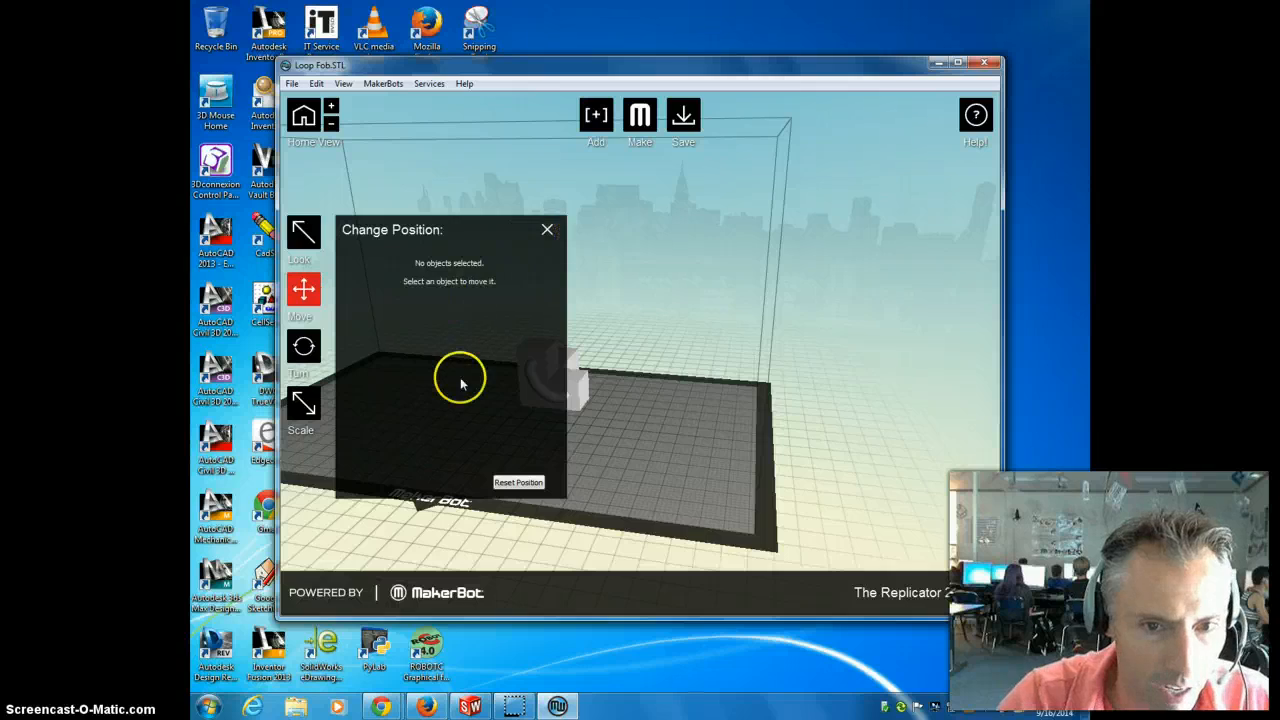
pyautogui.moveTo(547, 229)
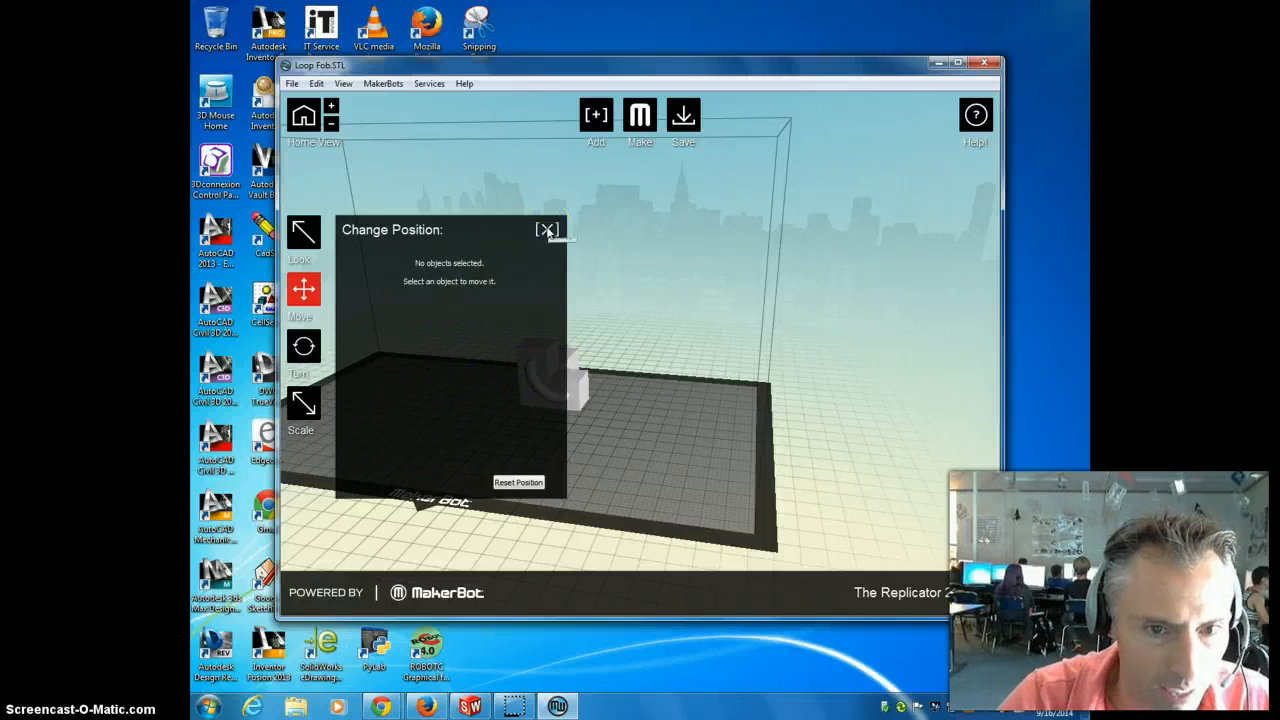
pyautogui.click(547, 229)
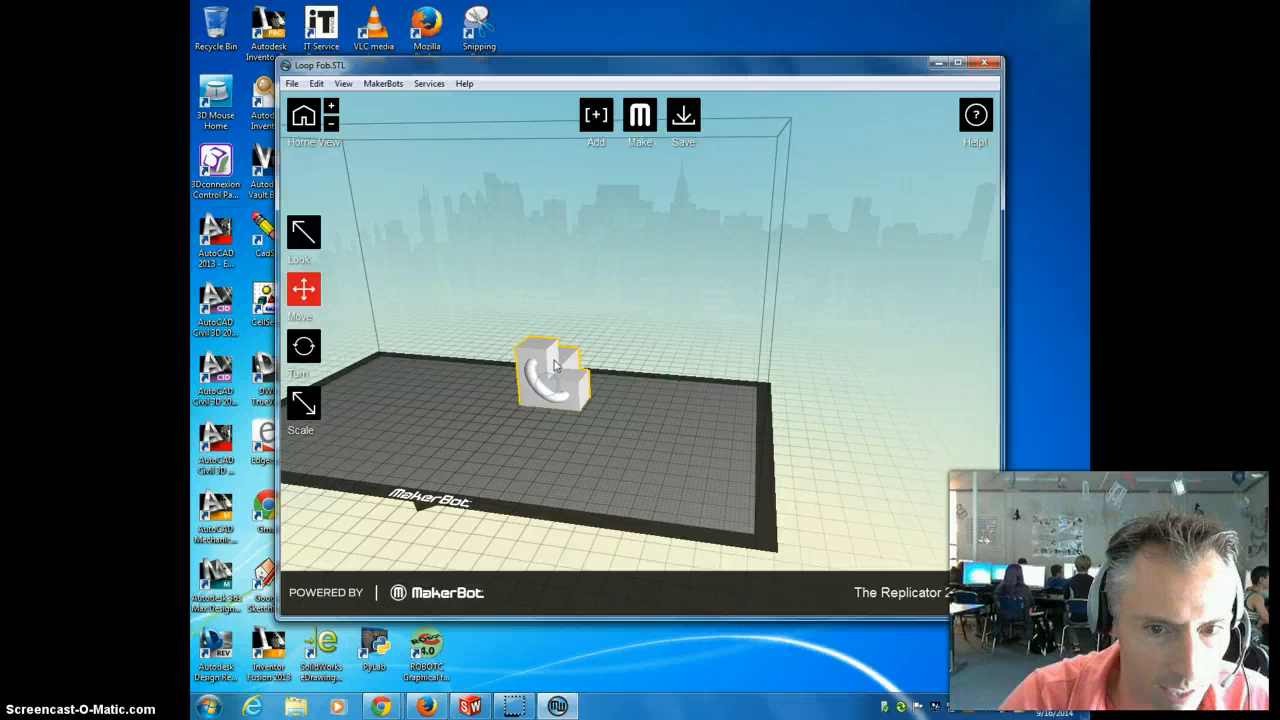
pyautogui.click(303, 290)
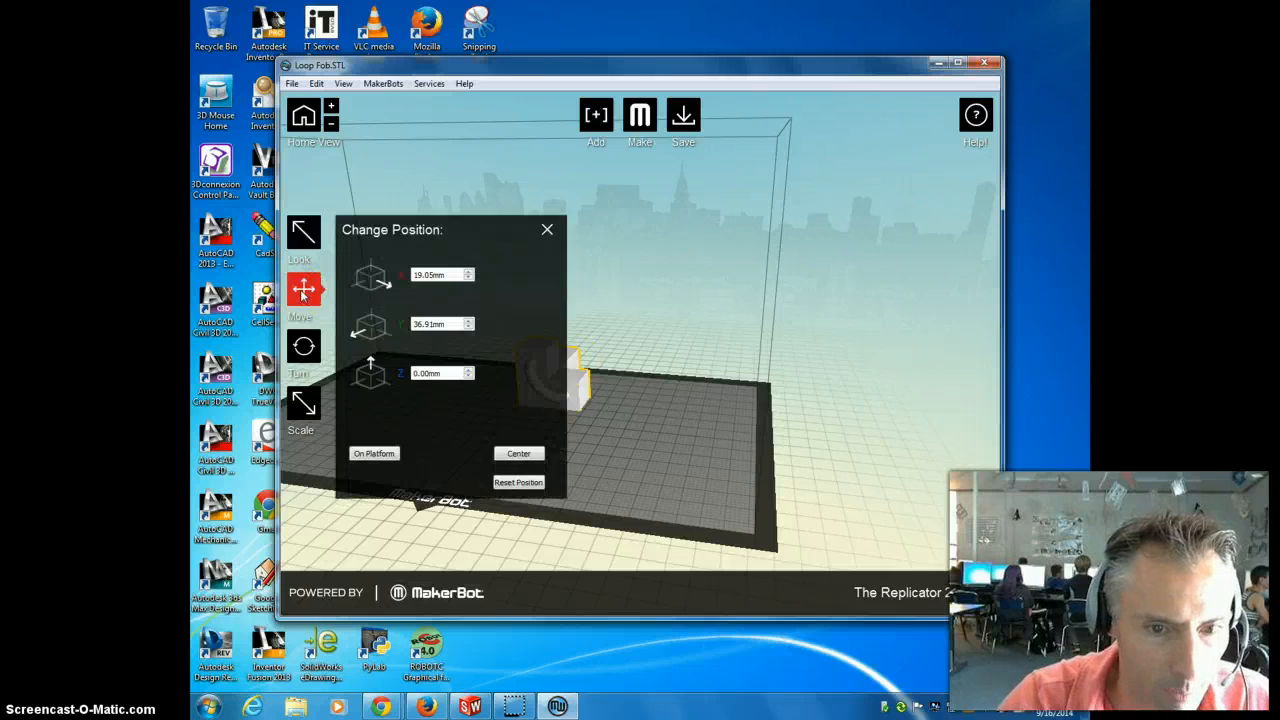
pyautogui.click(518, 453)
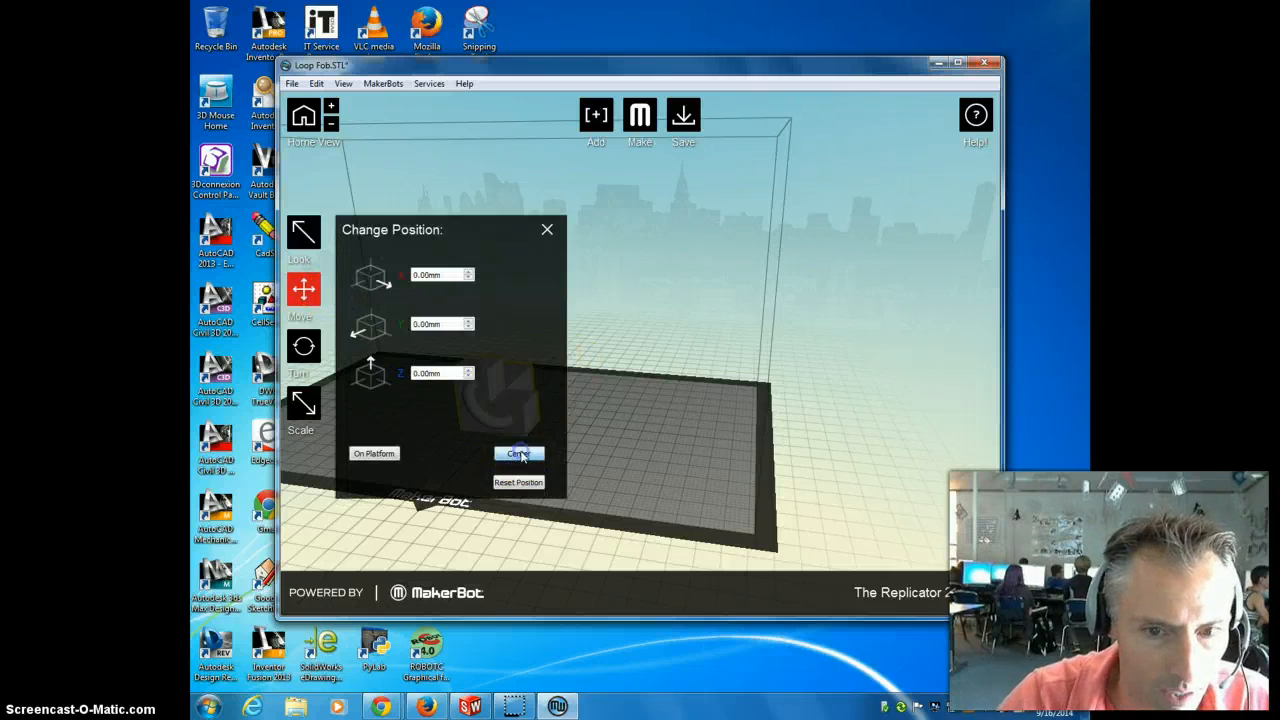
pyautogui.click(374, 453)
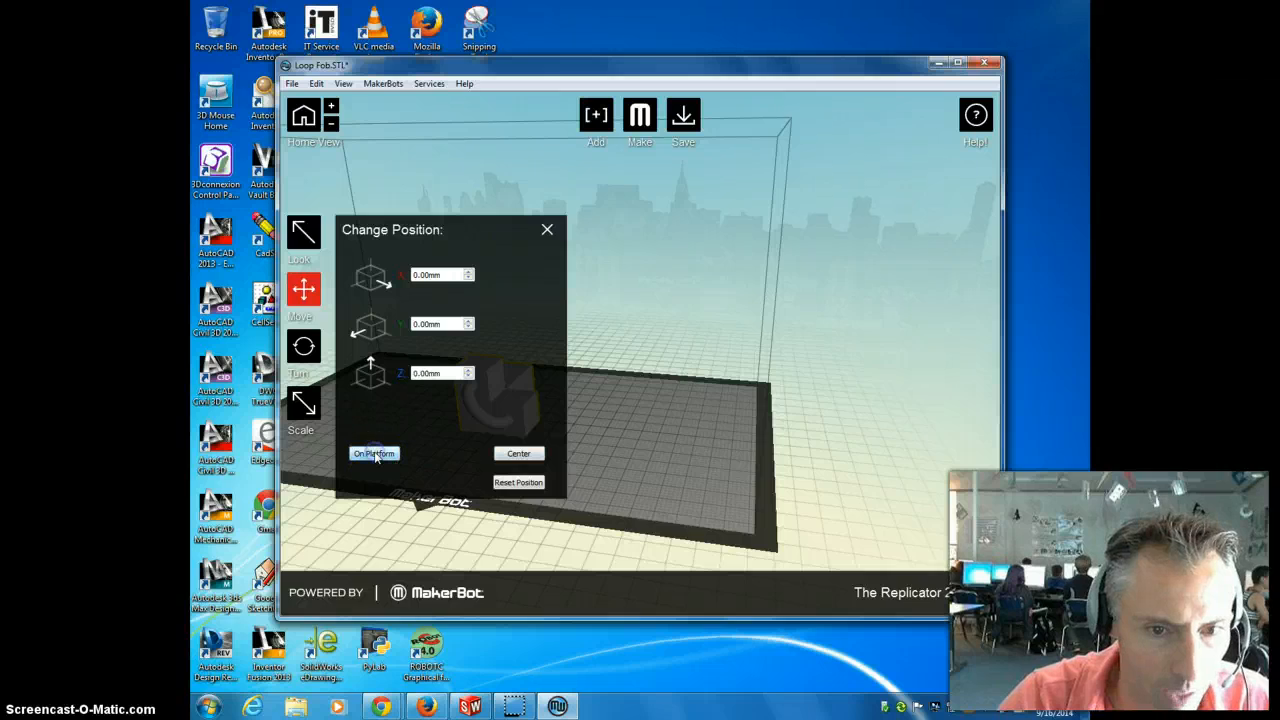
pyautogui.click(303, 346)
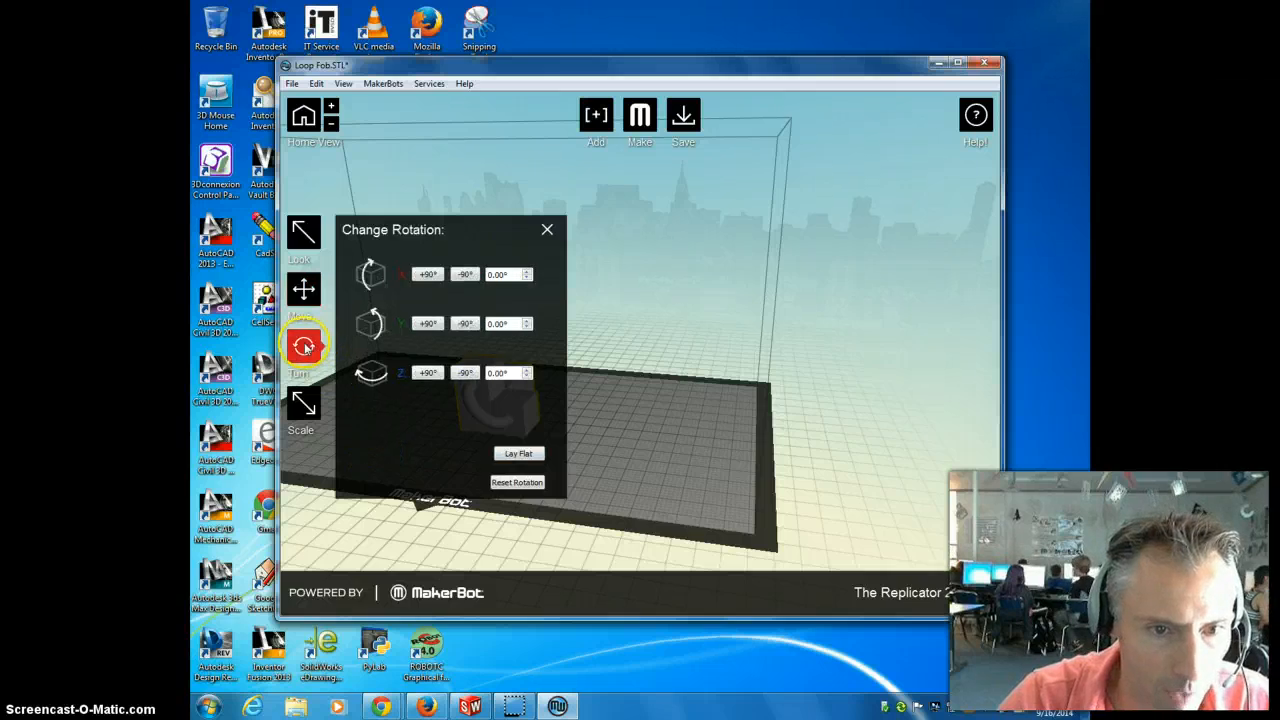
# Step: Rotate the fob twice 90° around Z and Y, then lay it flat
pyautogui.click(428, 373)
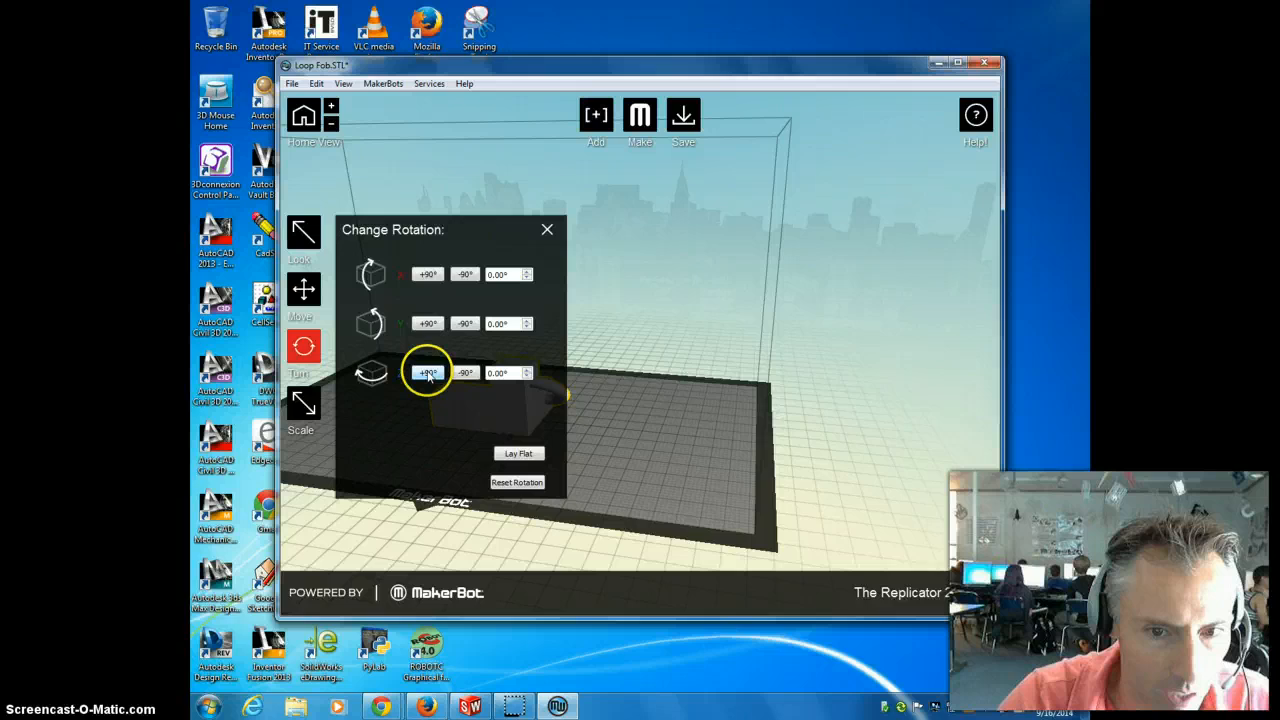
pyautogui.click(427, 373)
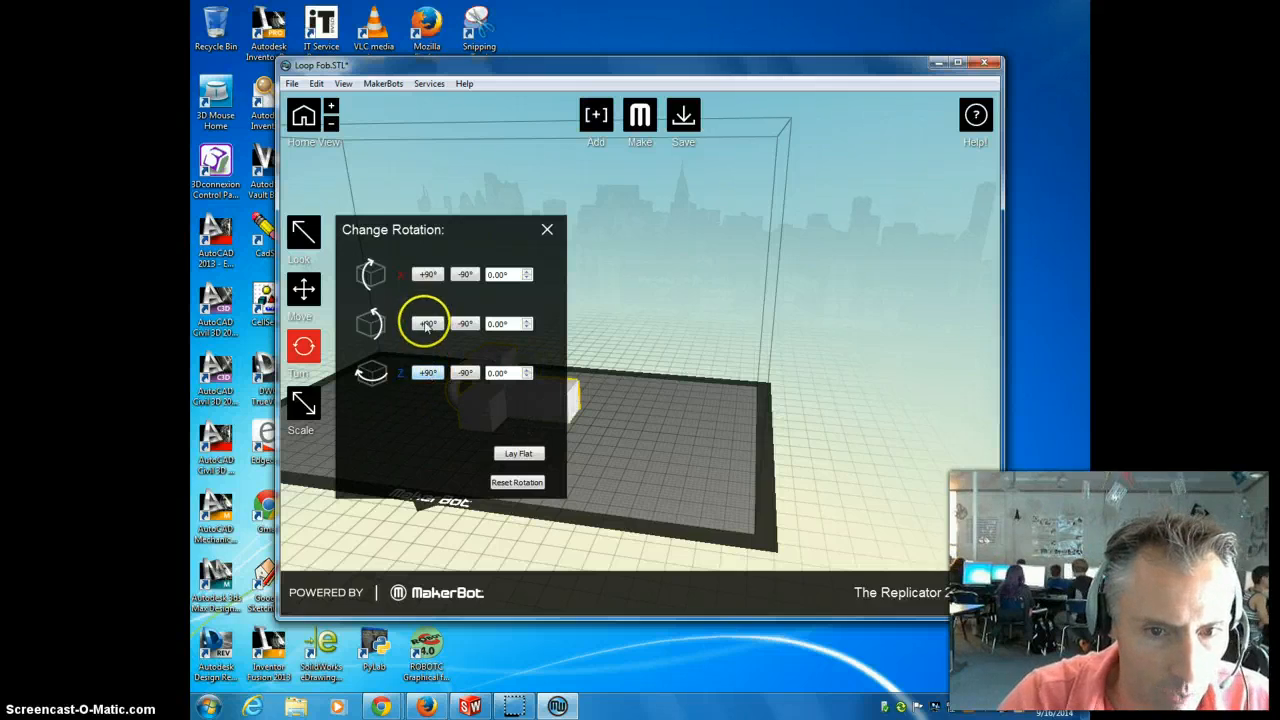
pyautogui.click(427, 323)
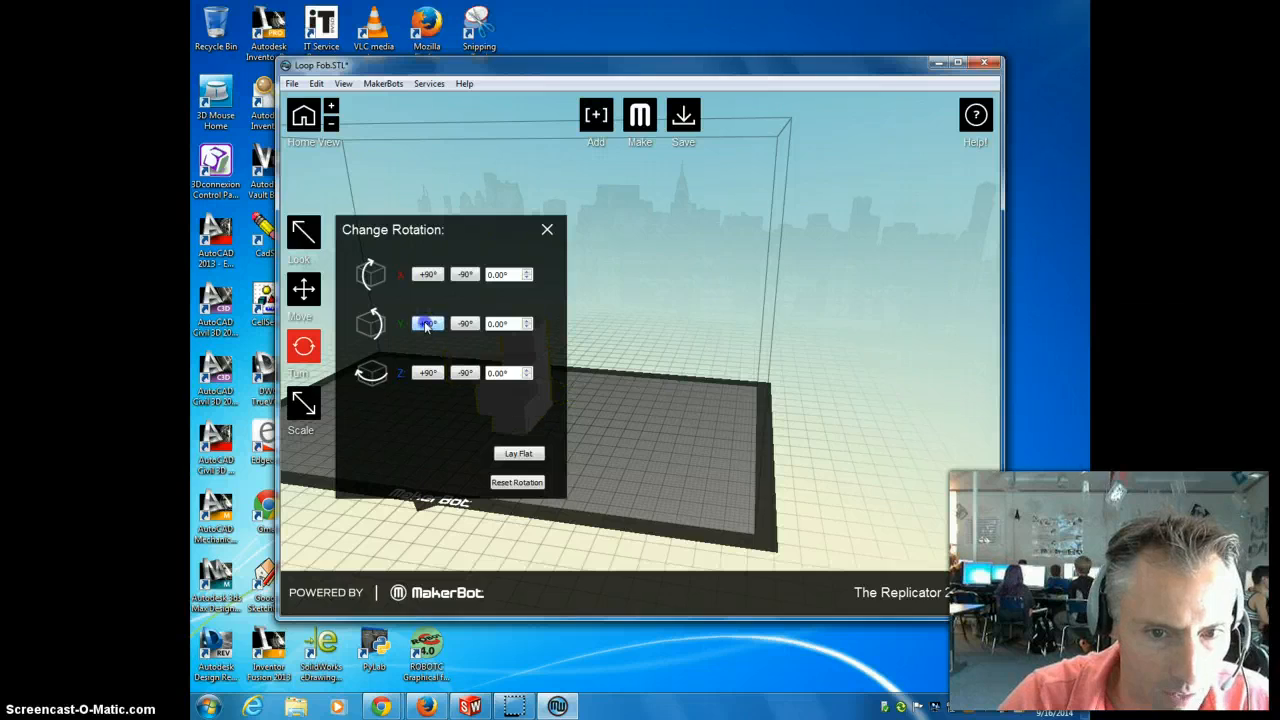
pyautogui.click(517, 453)
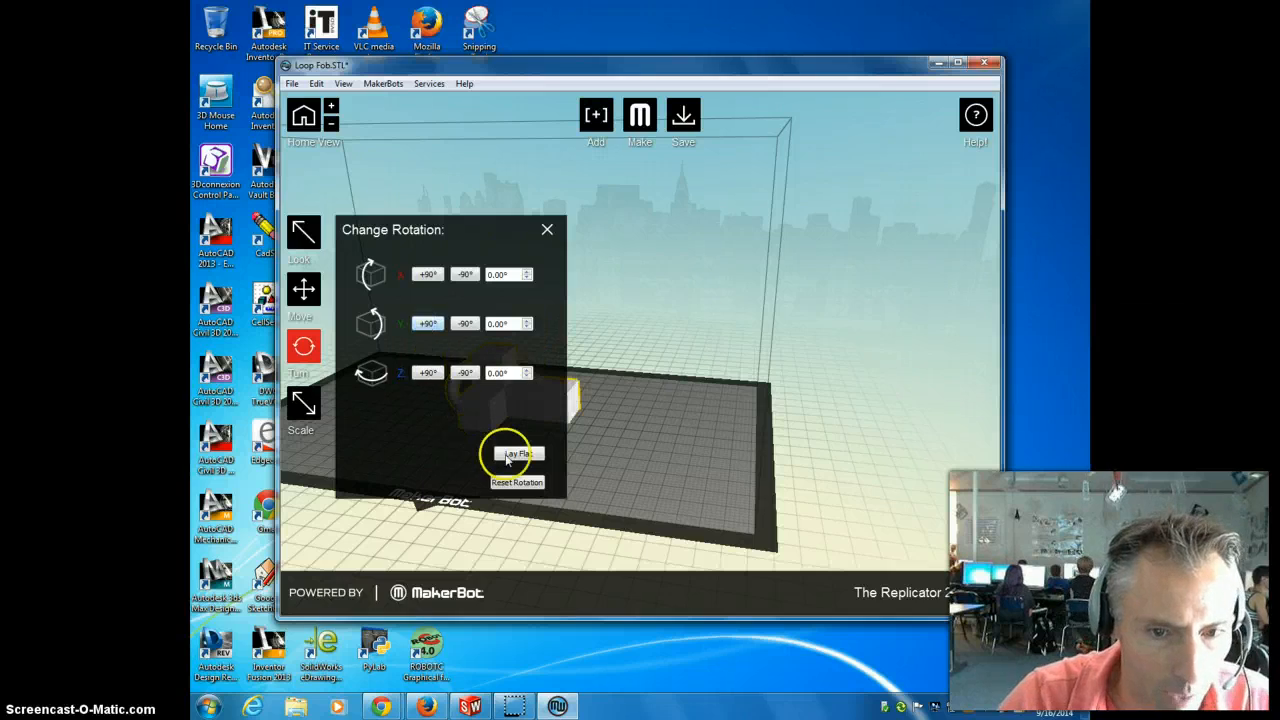
pyautogui.click(517, 454)
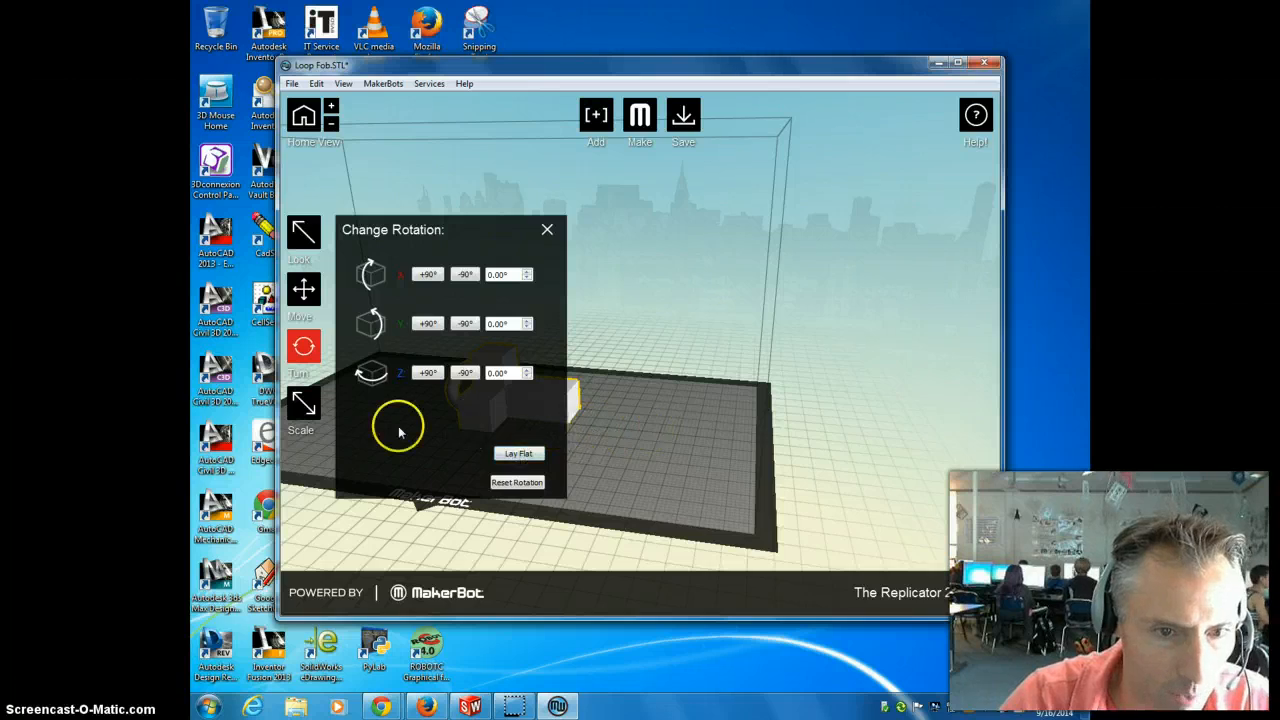
pyautogui.click(303, 405)
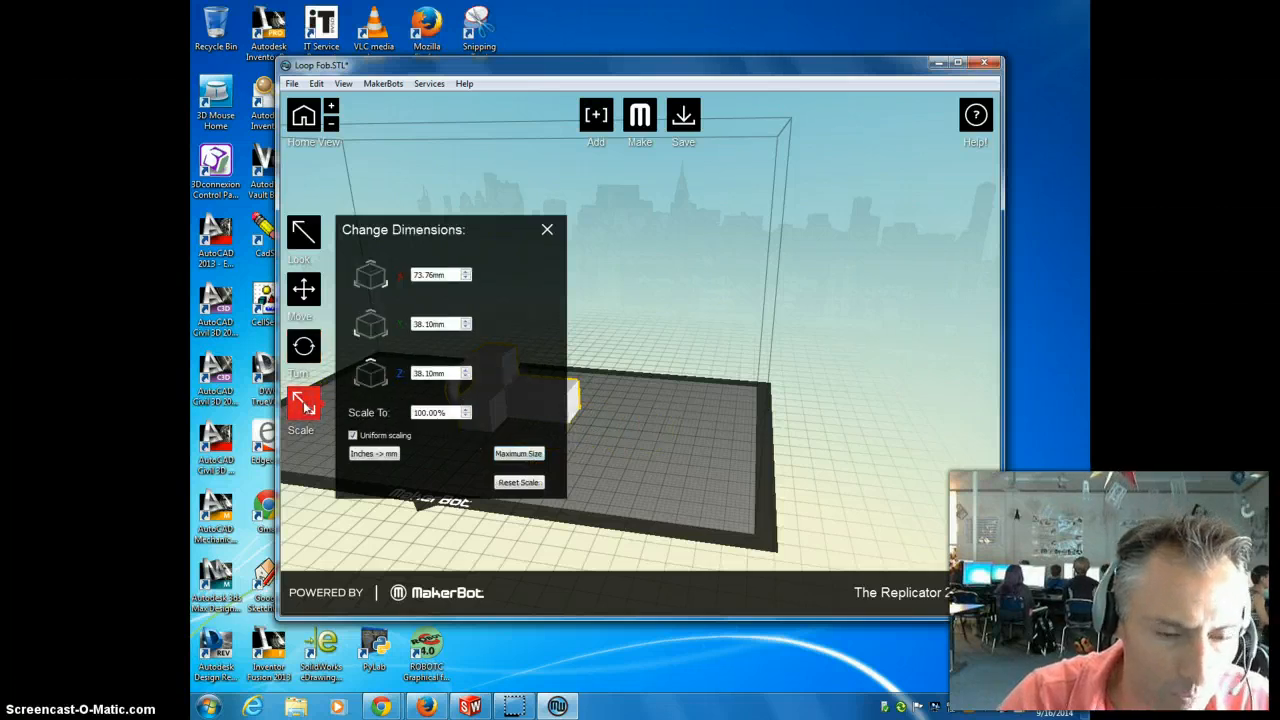
pyautogui.moveTo(503, 398)
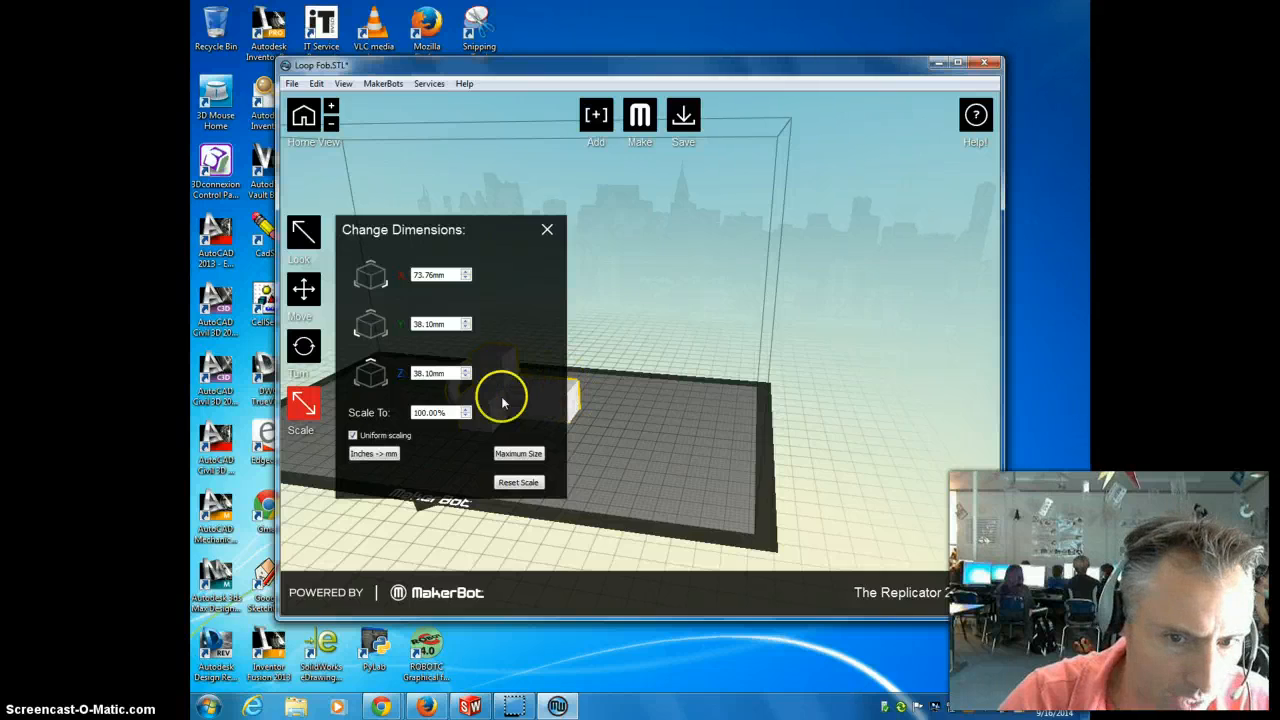
# Step: Enter 50 in Scale To, halving the fob to 36.88 × 19.05 × 19.05 mm
pyautogui.tripleClick(435, 412)
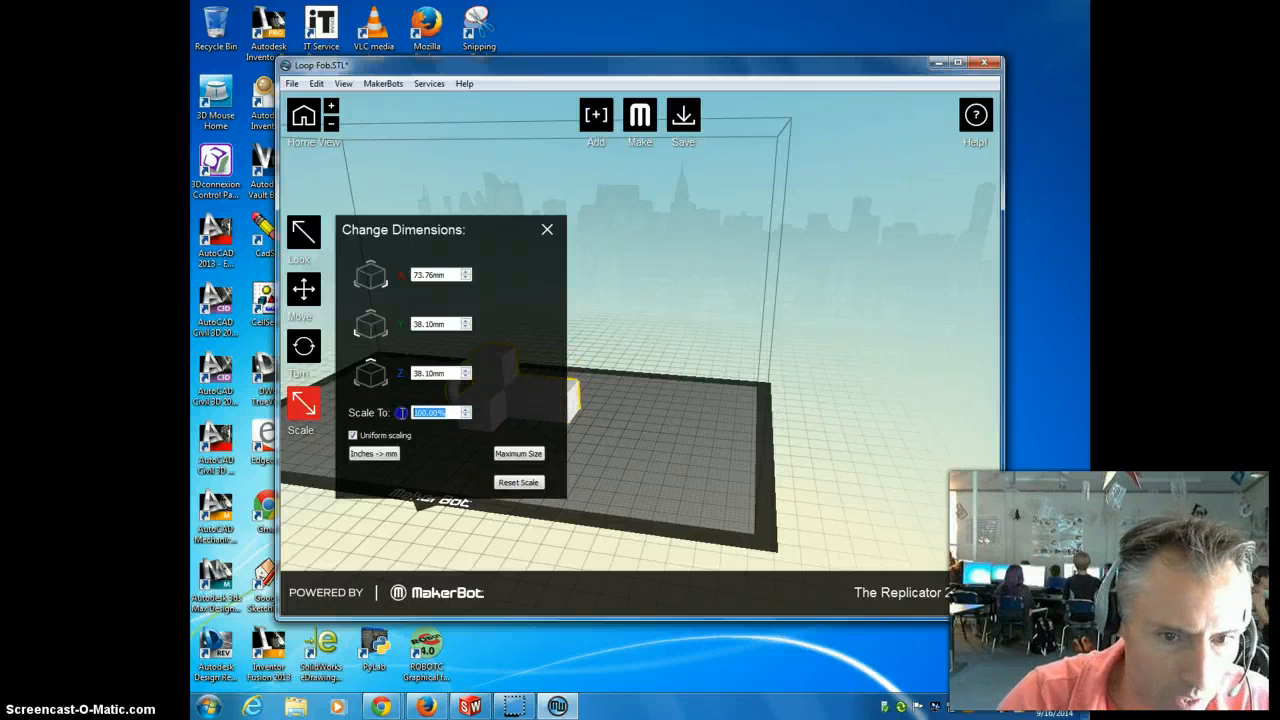
pyautogui.write('50%')
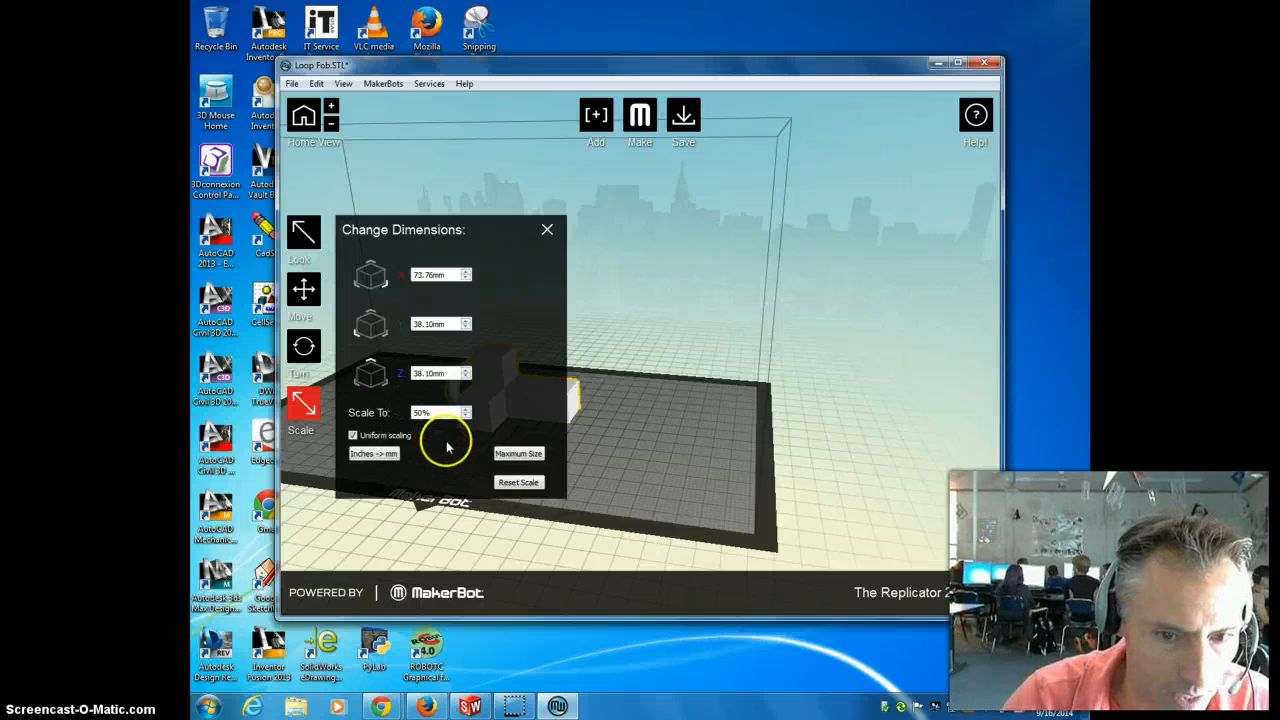
pyautogui.moveTo(455, 460)
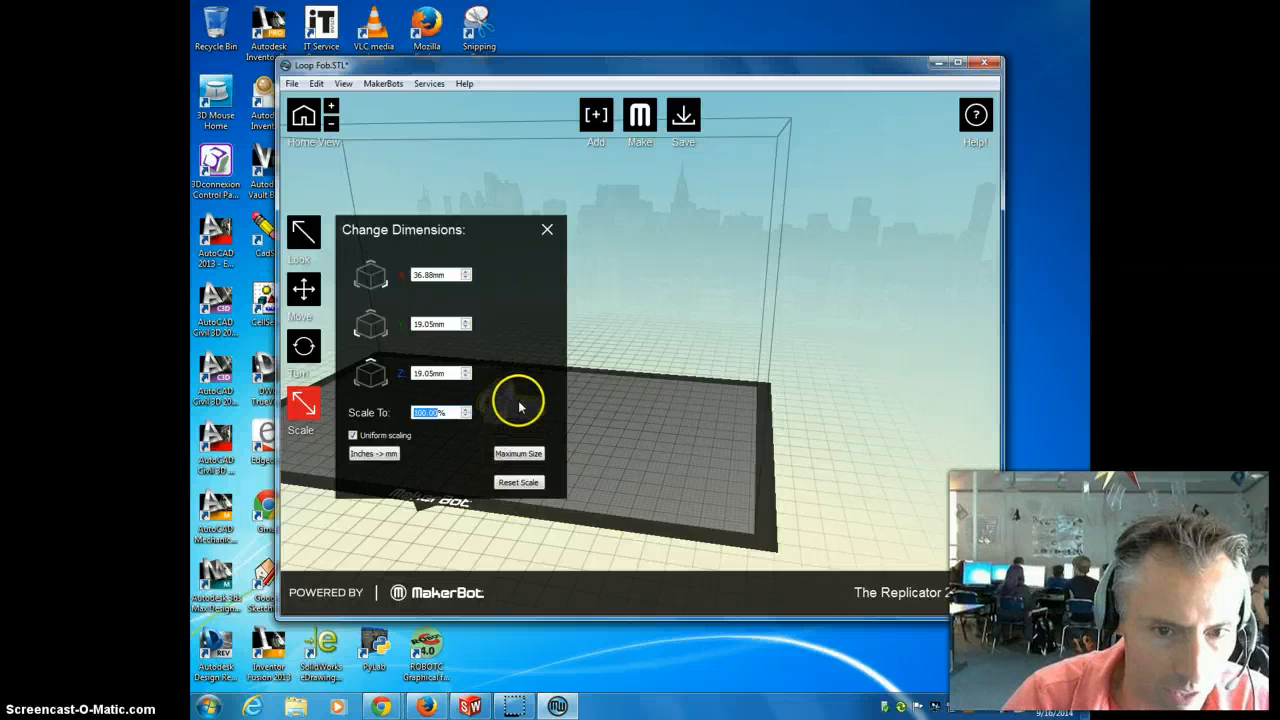
pyautogui.click(547, 229)
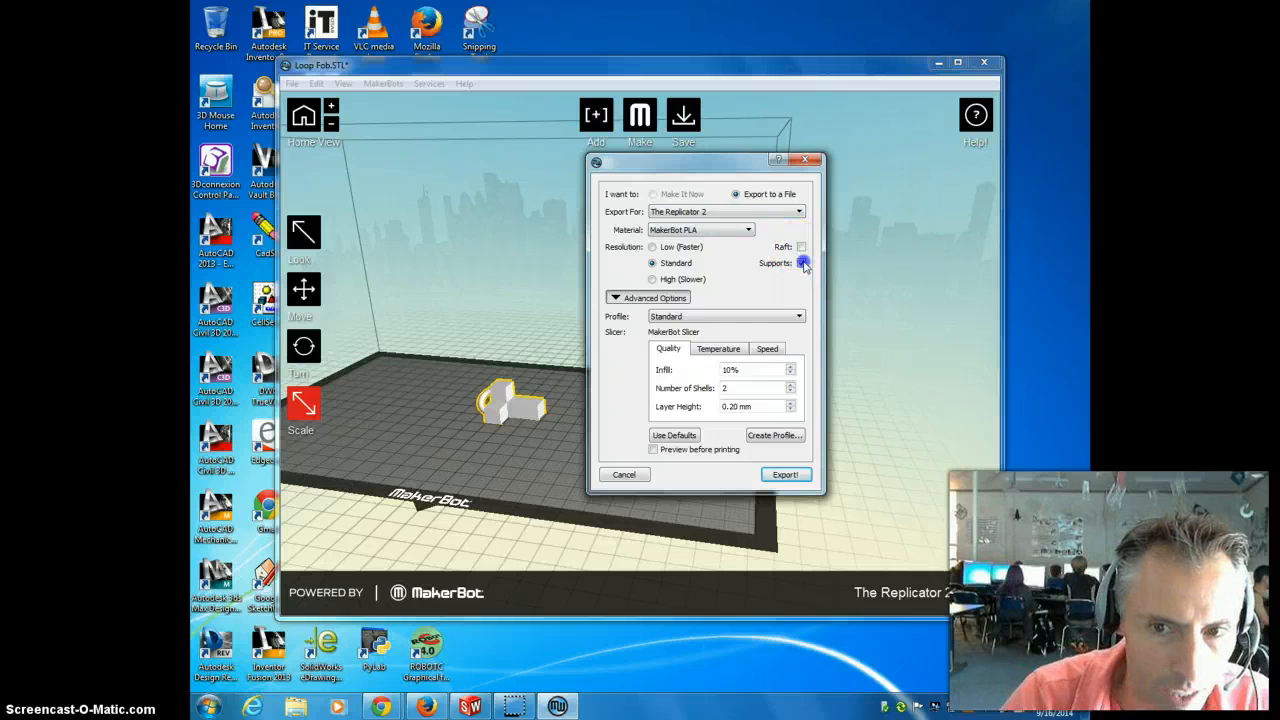
pyautogui.moveTo(802, 247)
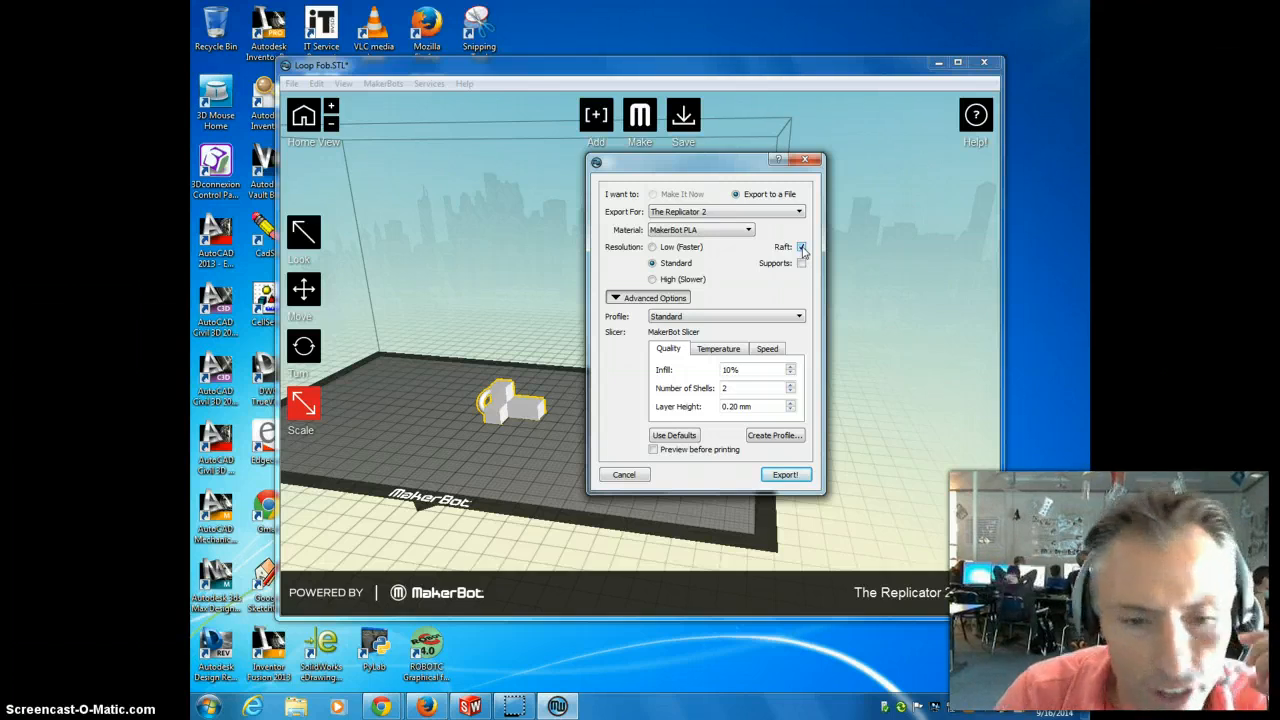
# Step: Turn on supports and start slicing the fob with raft and preview enabled
pyautogui.click(802, 247)
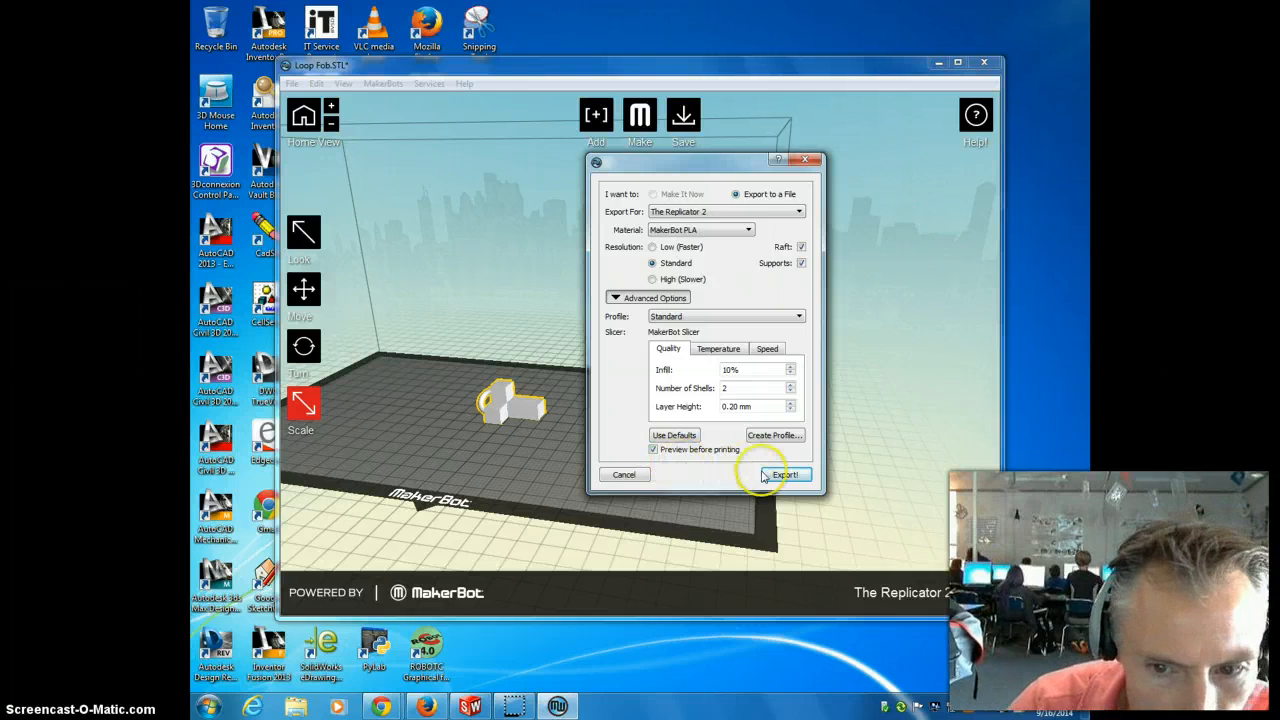
pyautogui.moveTo(640, 372)
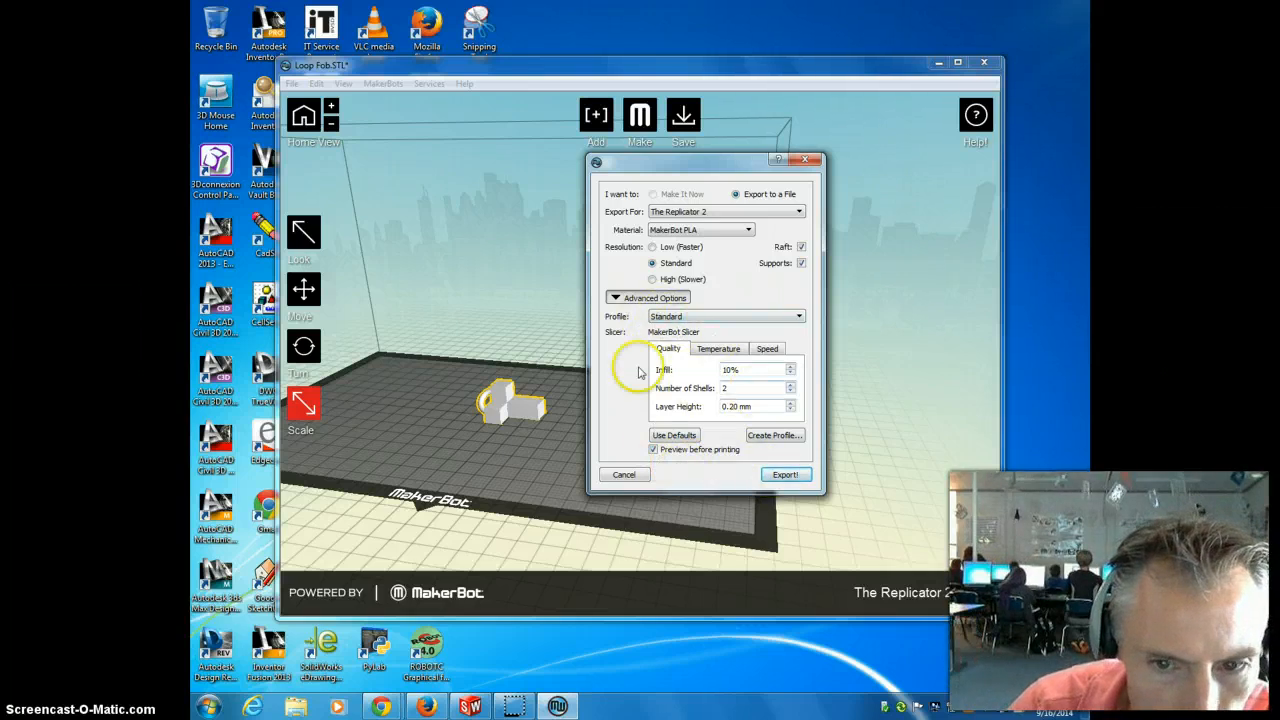
pyautogui.click(615, 297)
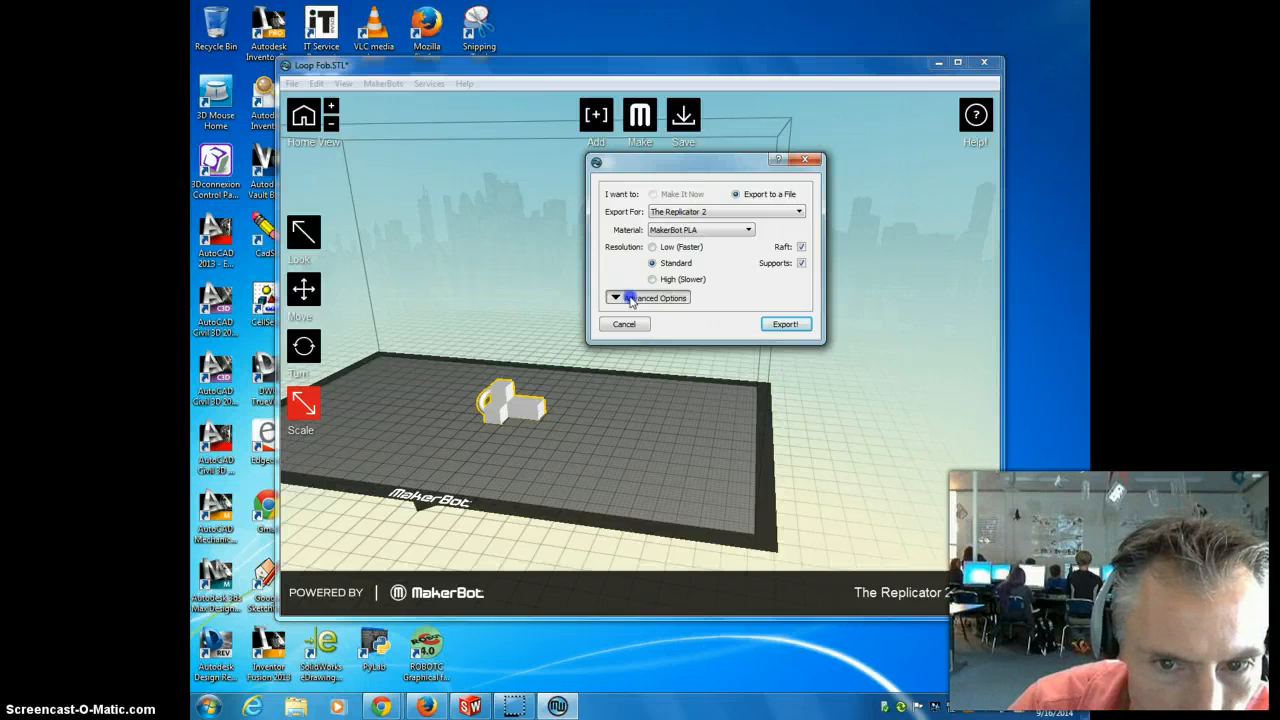
pyautogui.click(614, 298)
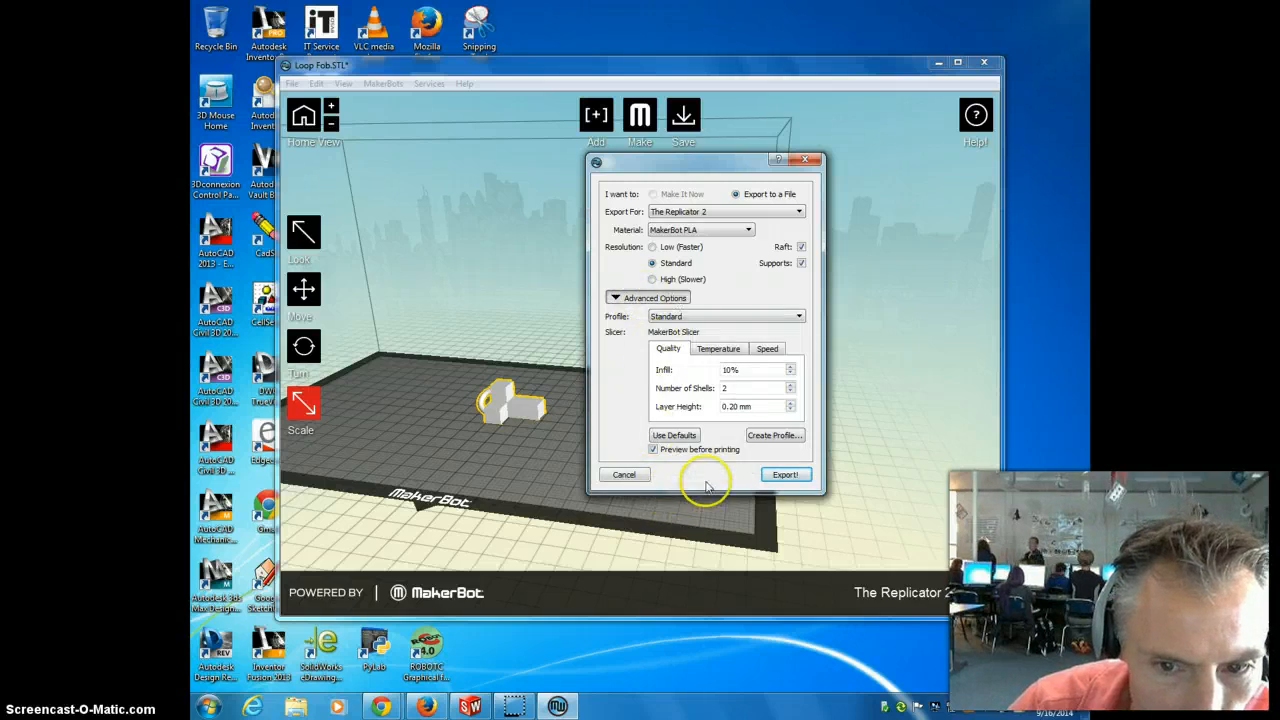
pyautogui.moveTo(786, 474)
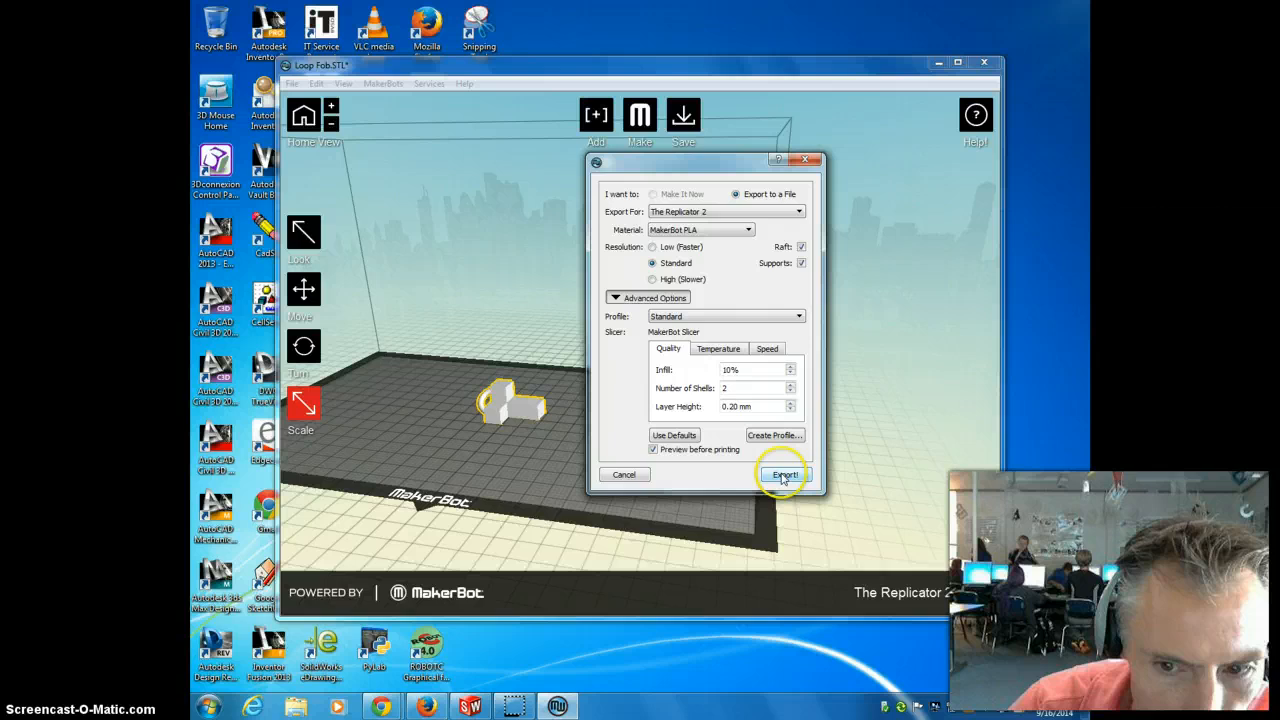
pyautogui.click(785, 474)
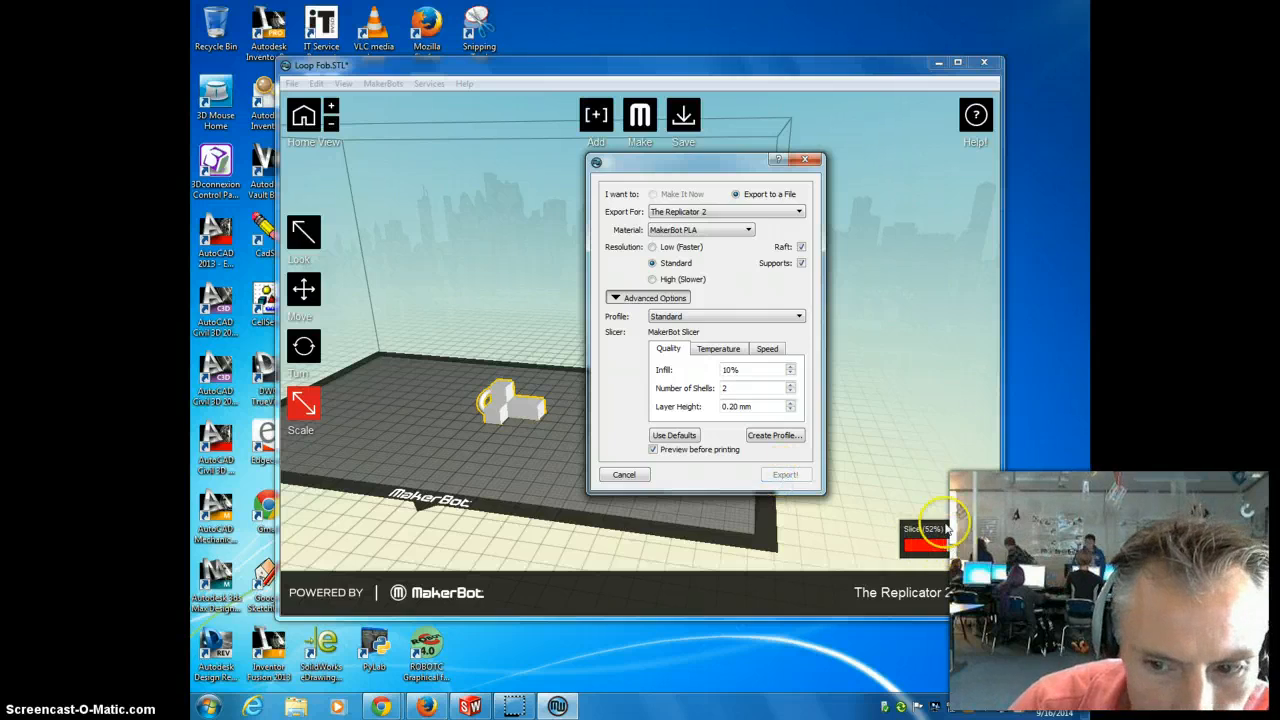
# Step: Scrub the toolpath preview through layers 1 to 99, then export the print
pyautogui.click(786, 474)
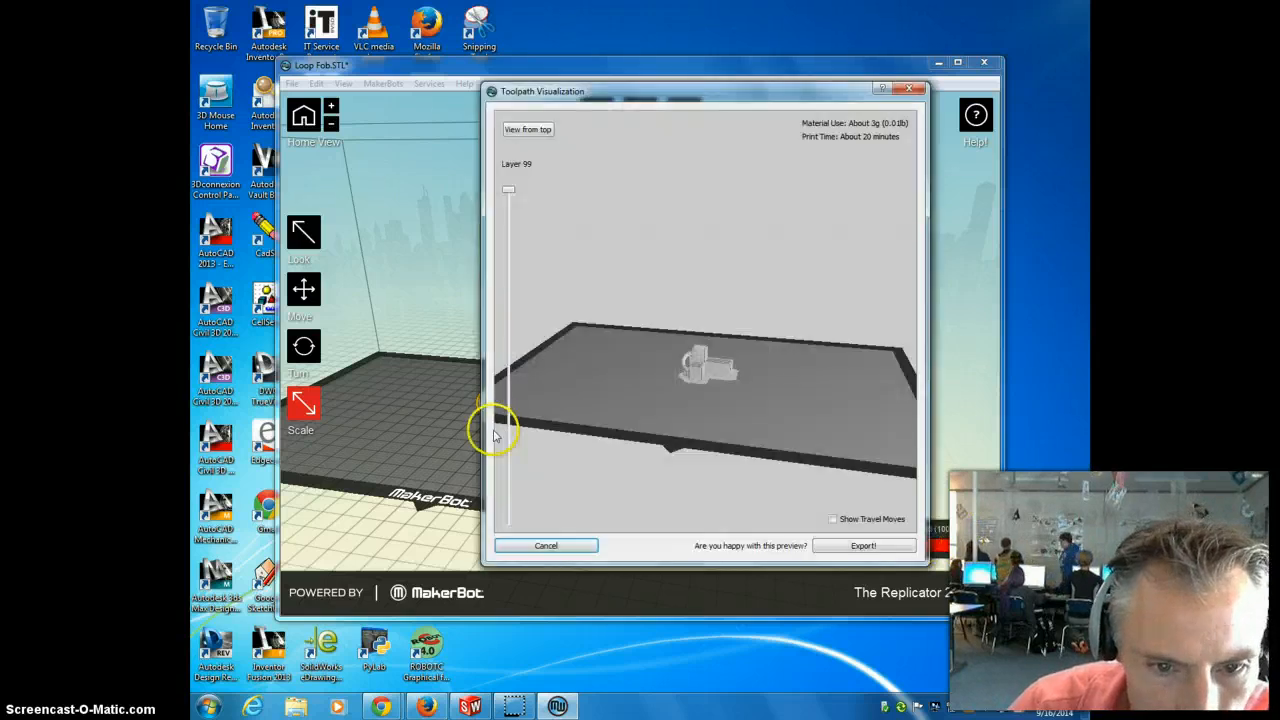
pyautogui.moveTo(712, 370)
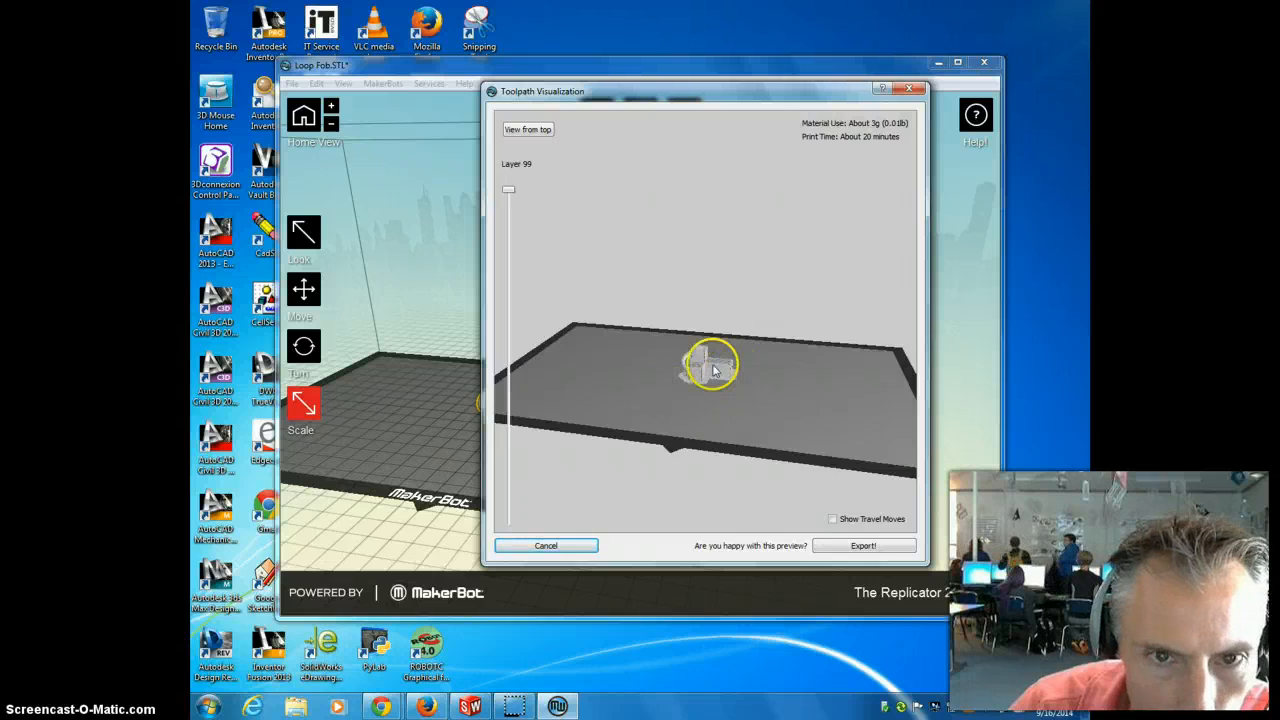
pyautogui.moveTo(505, 193)
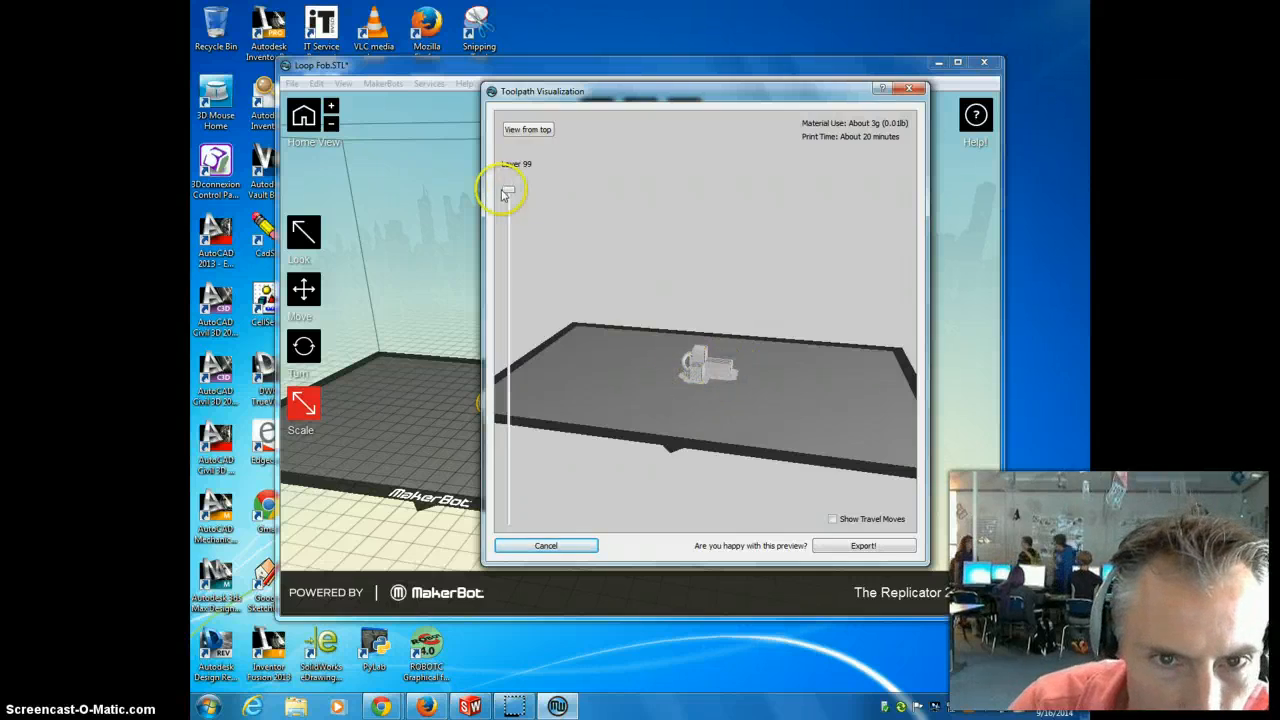
pyautogui.moveTo(508, 190); pyautogui.dragTo(508, 296)
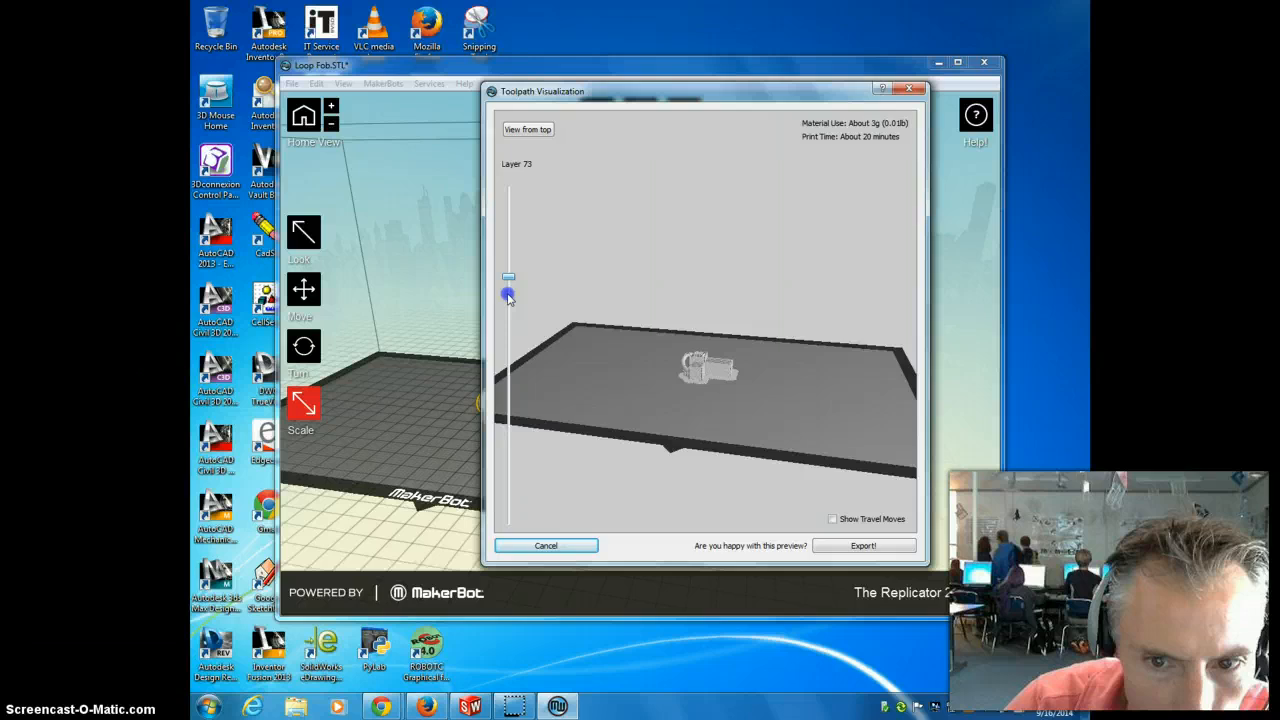
pyautogui.moveTo(508, 295); pyautogui.dragTo(509, 505)
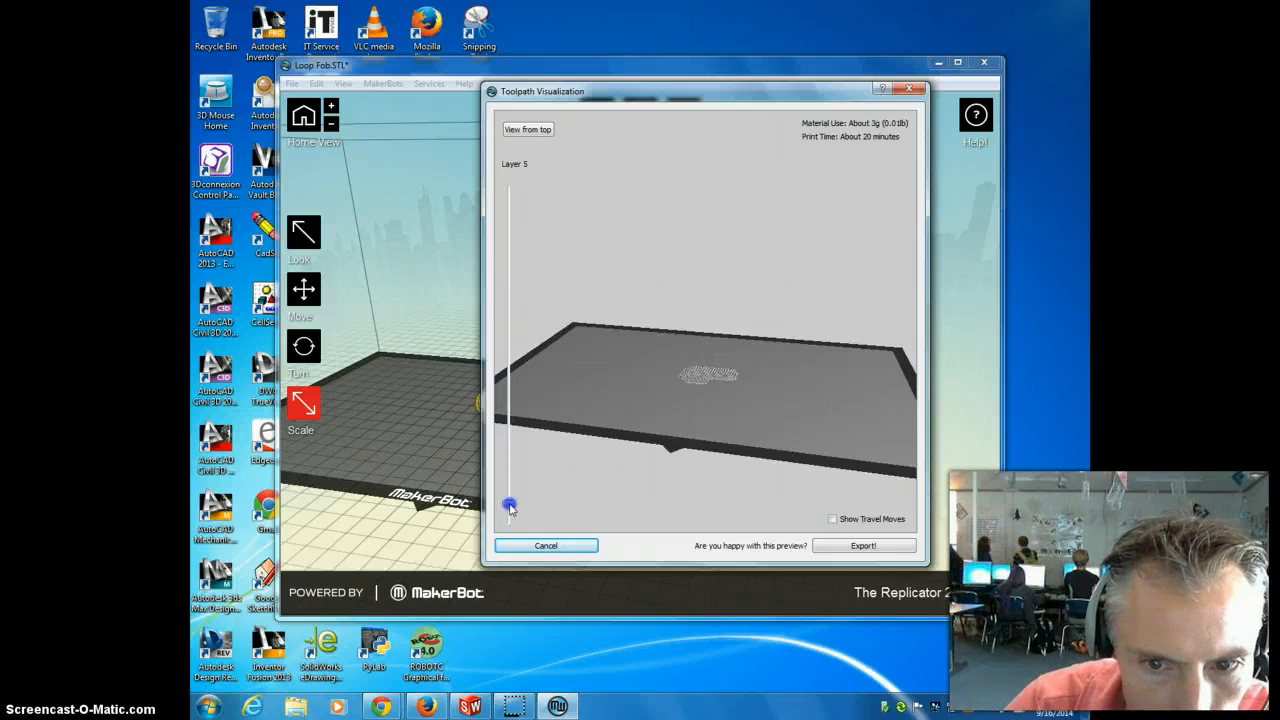
pyautogui.moveTo(509, 505); pyautogui.dragTo(508, 478)
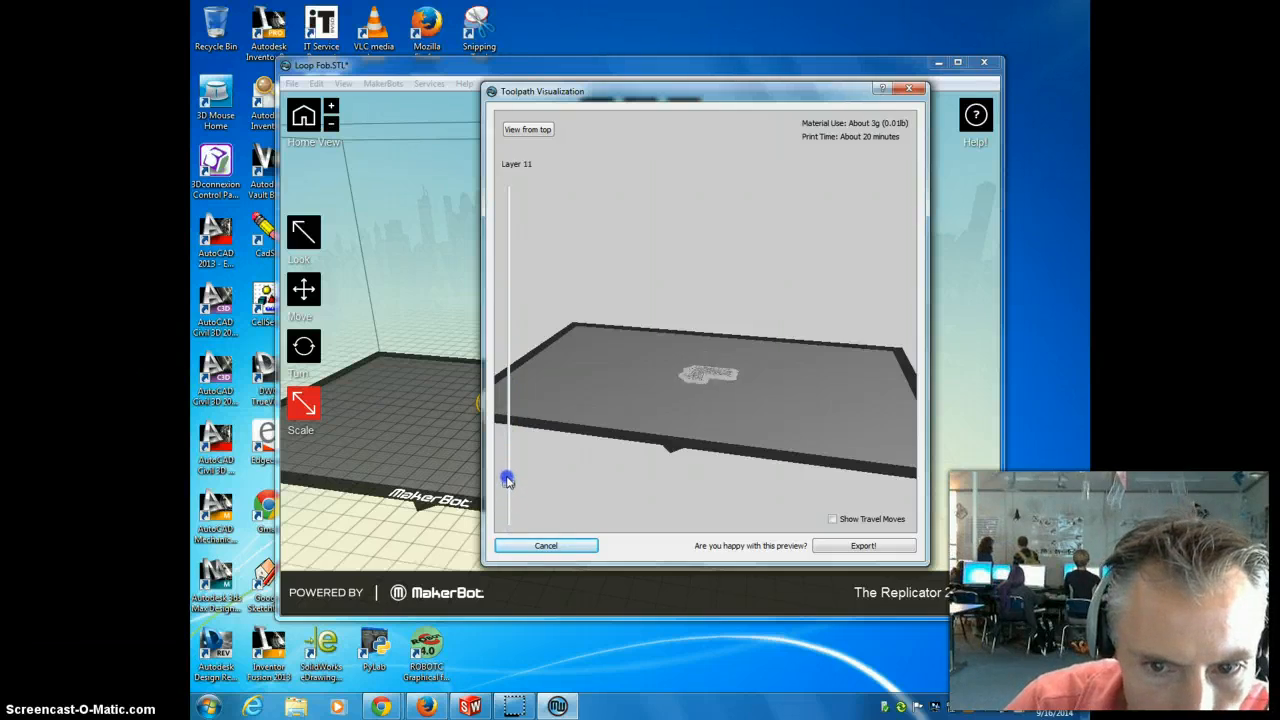
pyautogui.moveTo(507, 478); pyautogui.dragTo(515, 213)
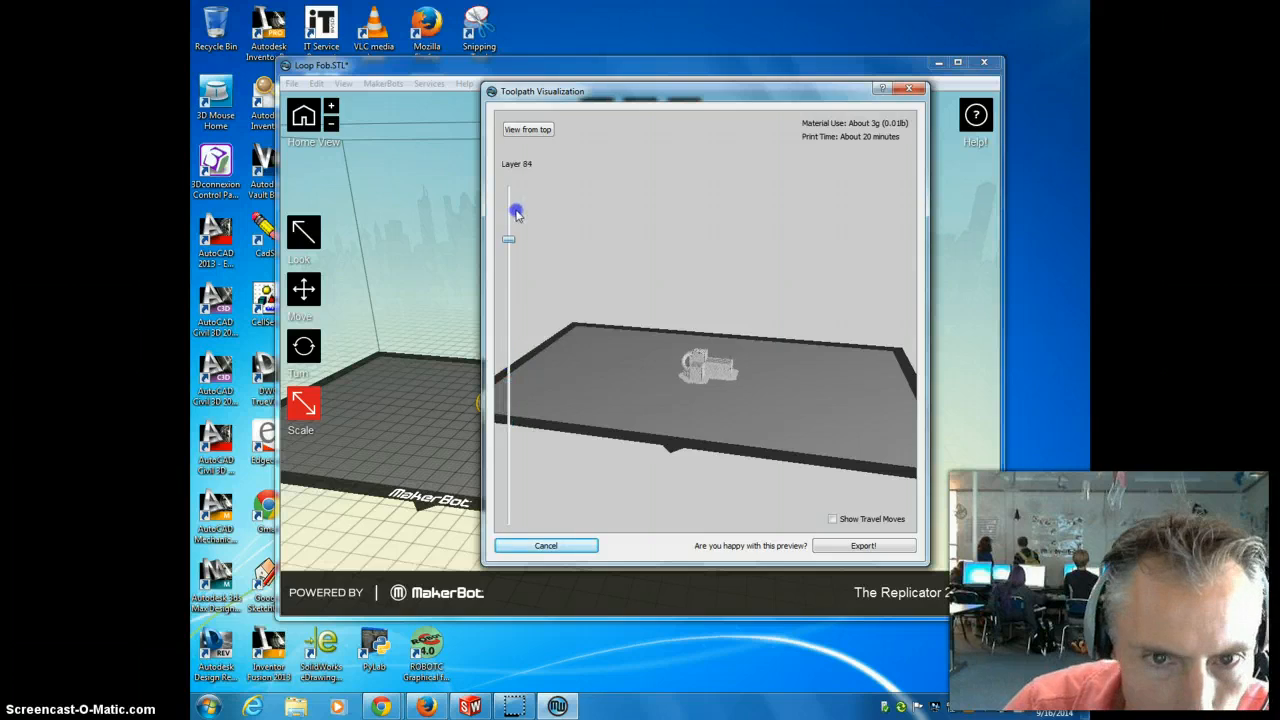
pyautogui.moveTo(509, 239); pyautogui.dragTo(509, 190)
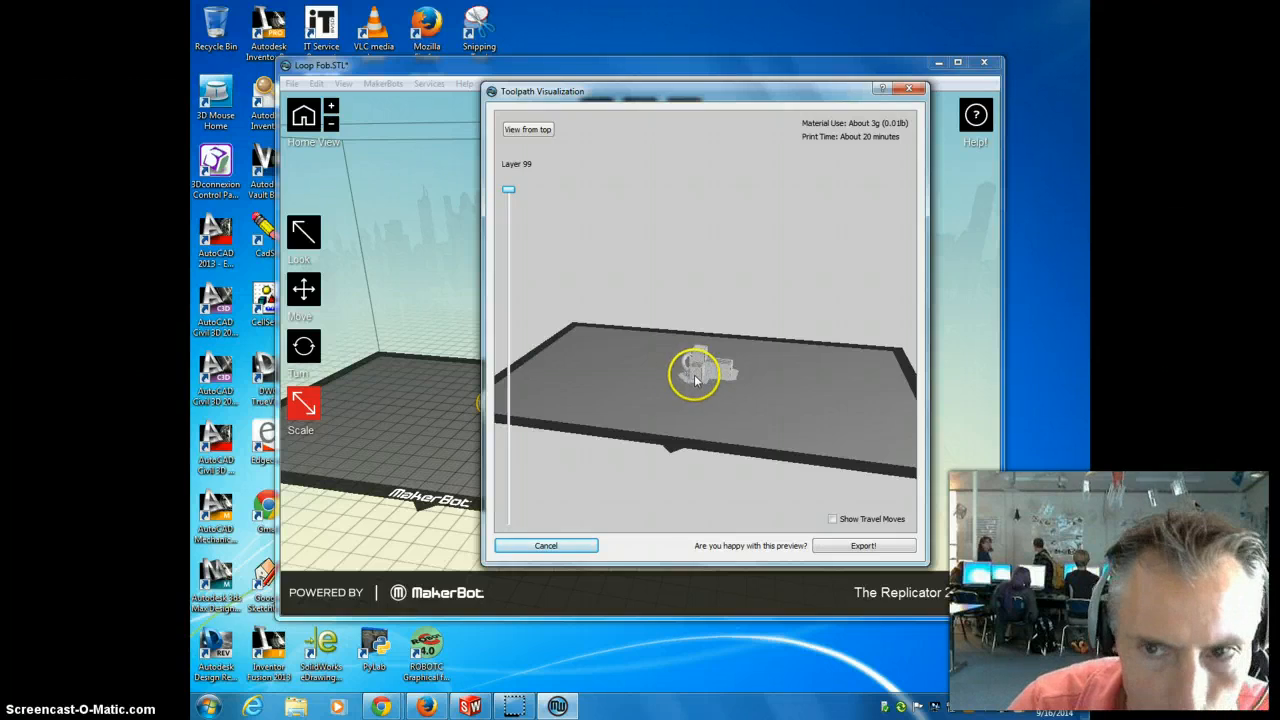
pyautogui.moveTo(875, 145)
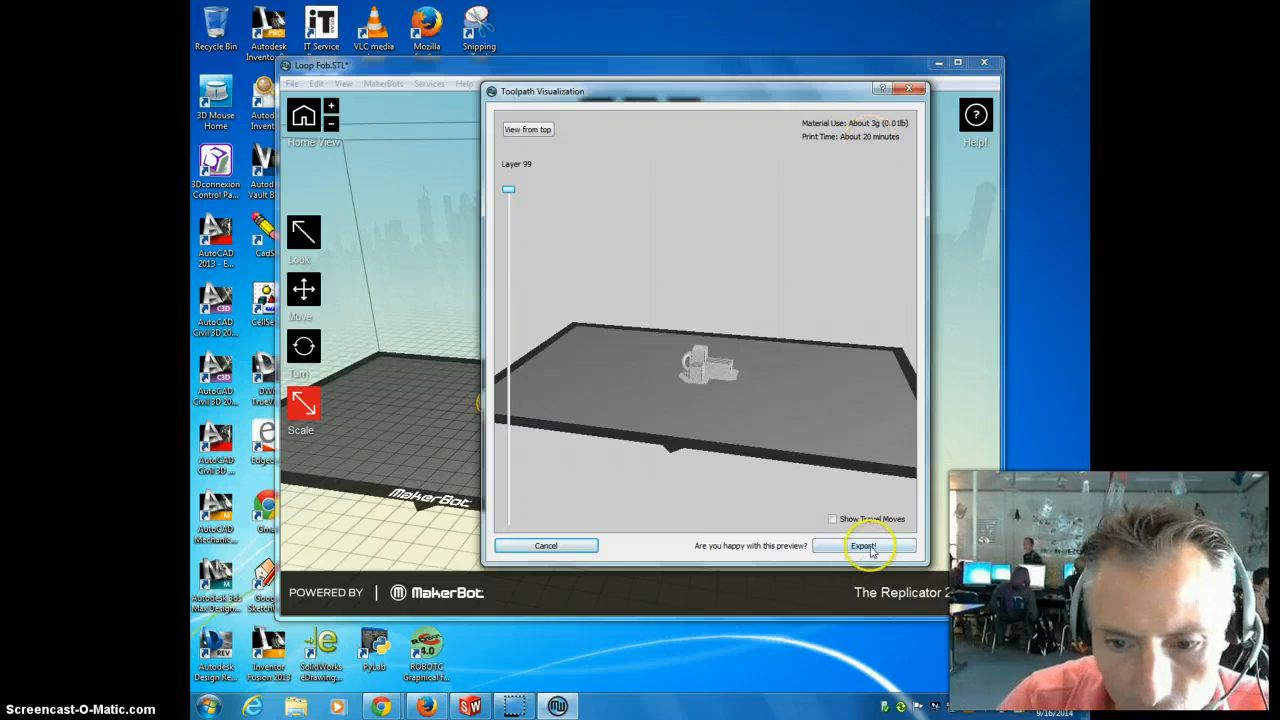
pyautogui.click(863, 545)
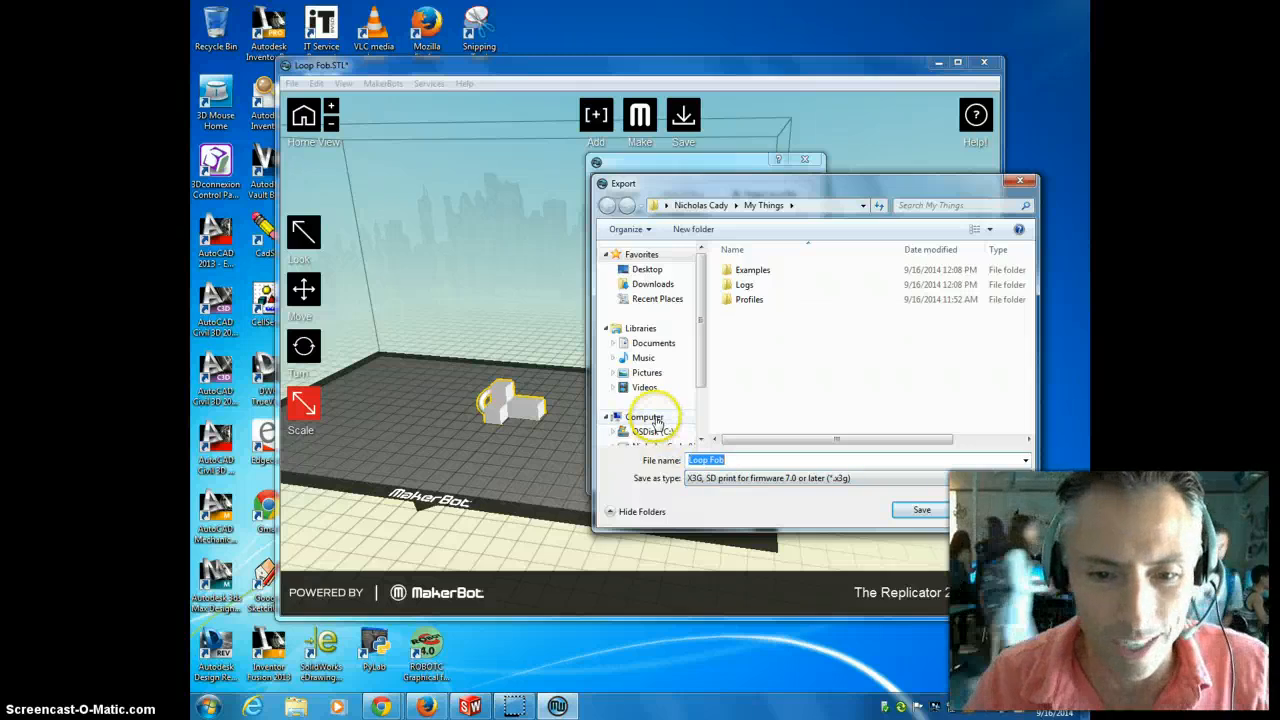
# Step: Browse to Computer to list the hard disk and removable drives as save locations
pyautogui.click(645, 417)
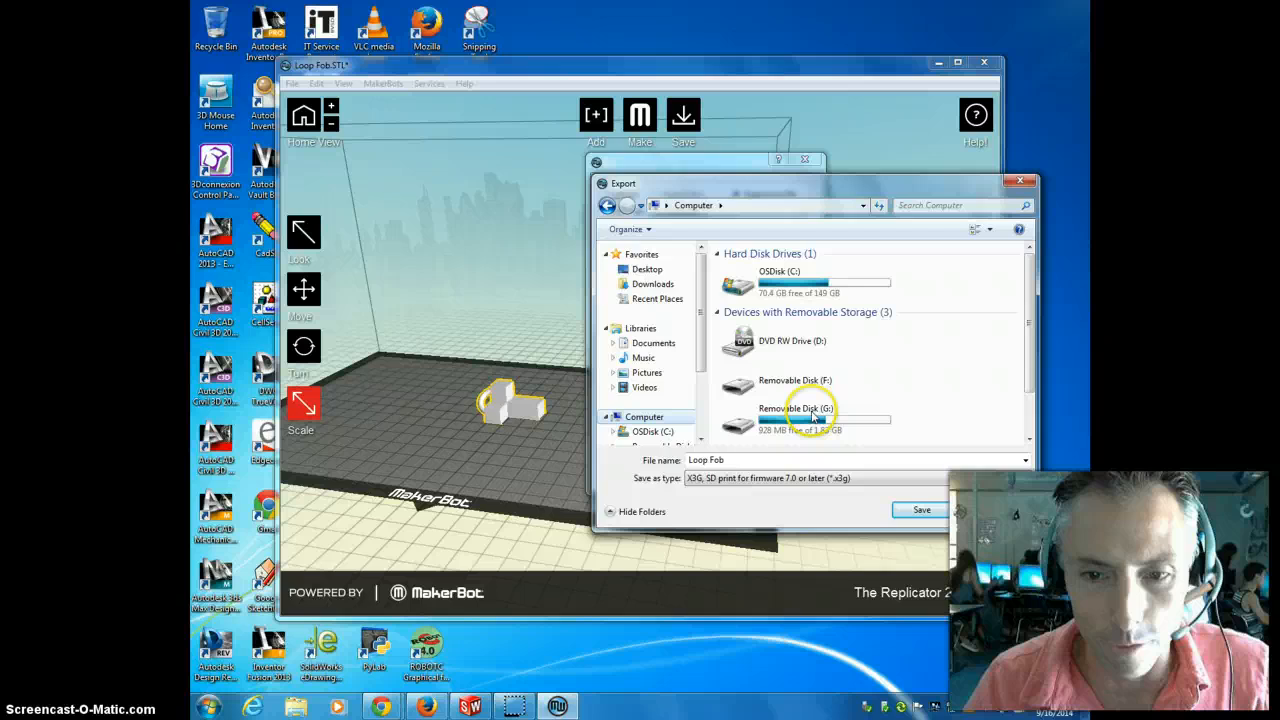
pyautogui.moveTo(830, 327)
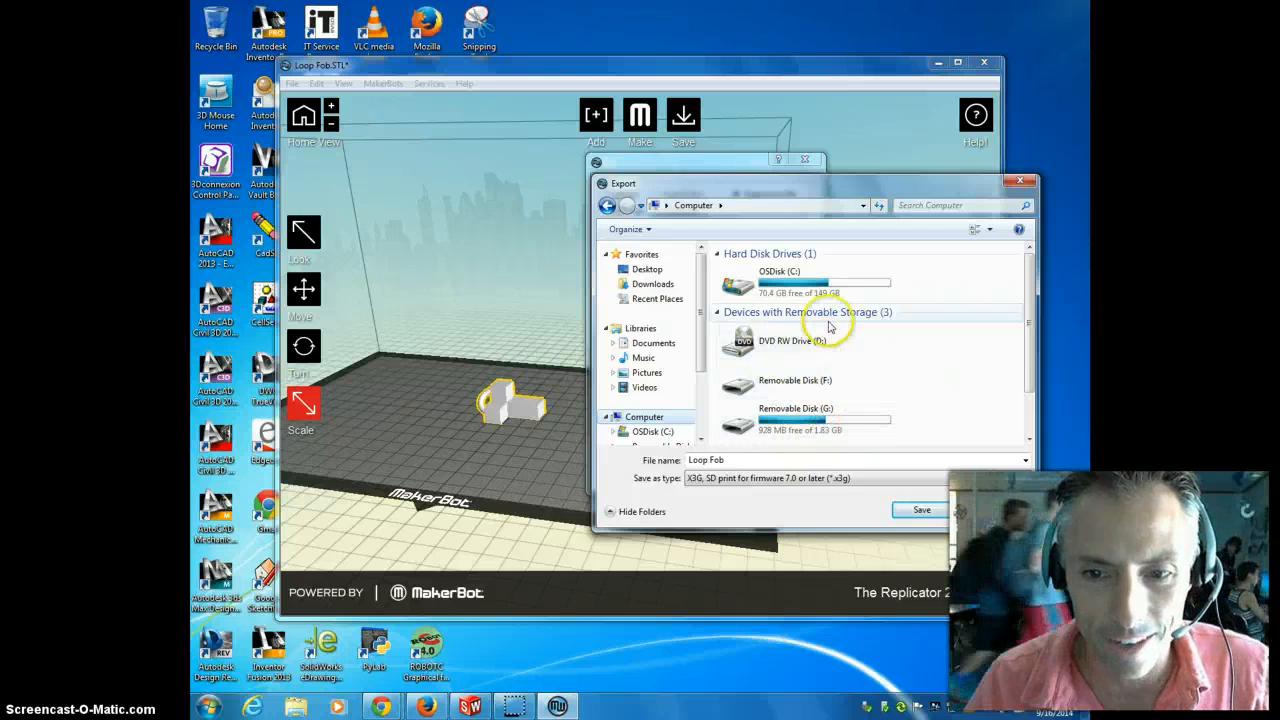
pyautogui.moveTo(942, 397)
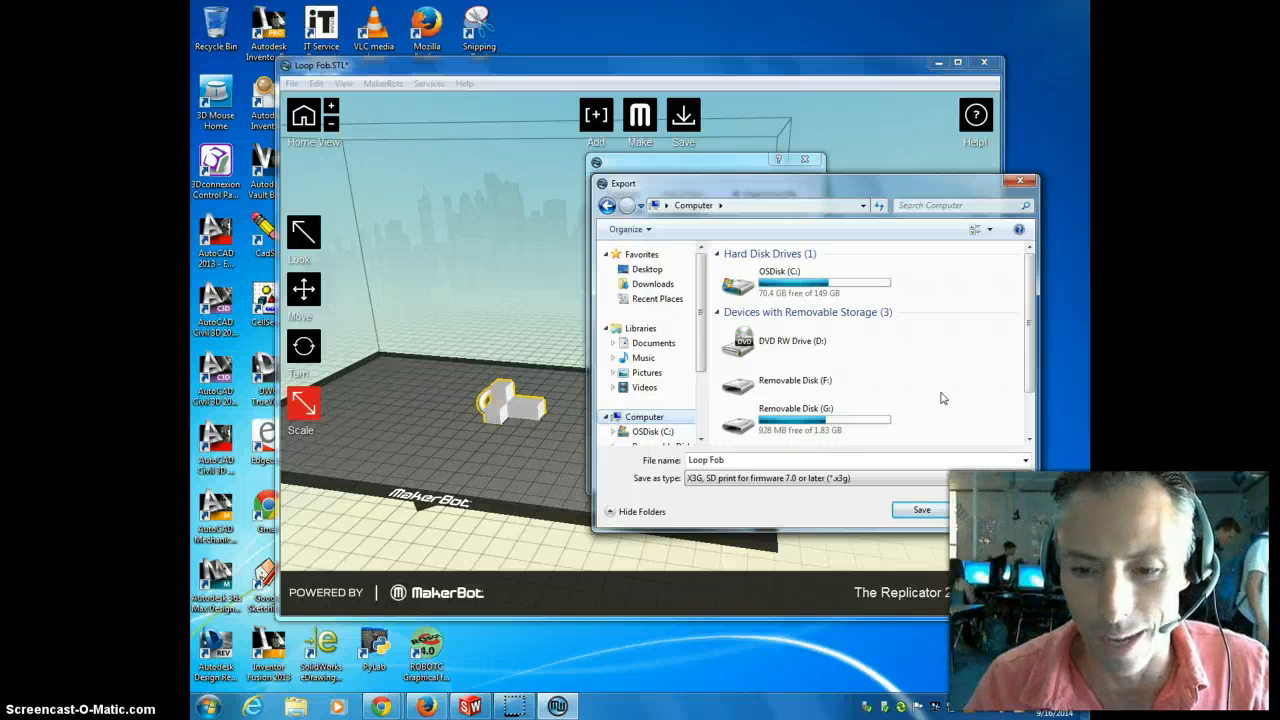
pyautogui.moveTo(789, 526)
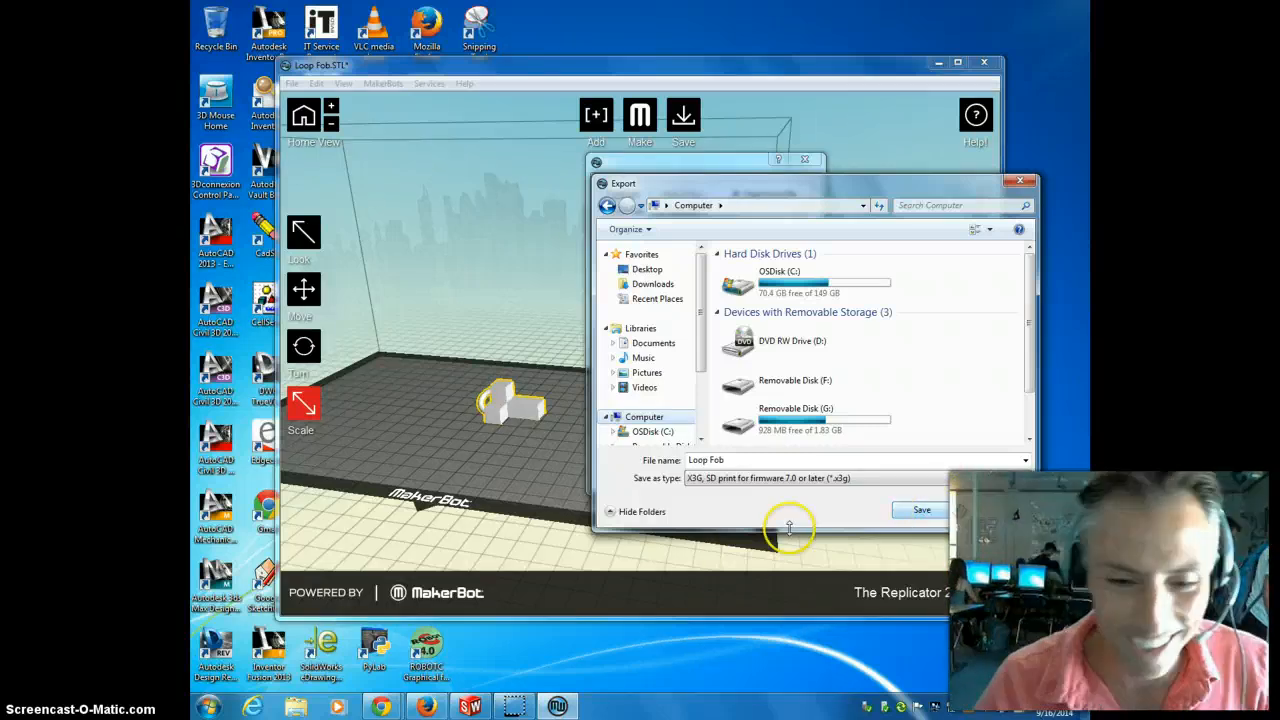